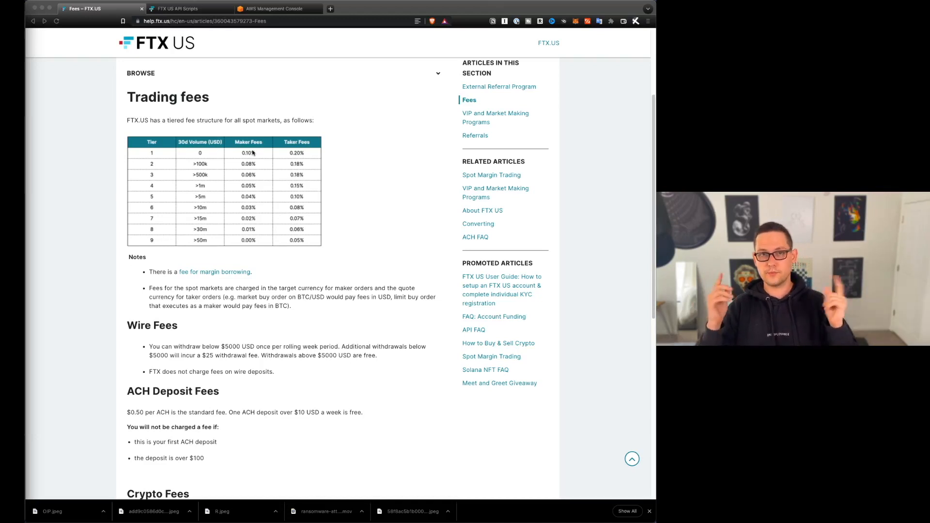
- Review the Crypto Fees notes and FTX US API Scripts page in Notion, then return to the AWS console
{"action": "scroll", "scroll_direction": "down", "scroll_amount": 3}
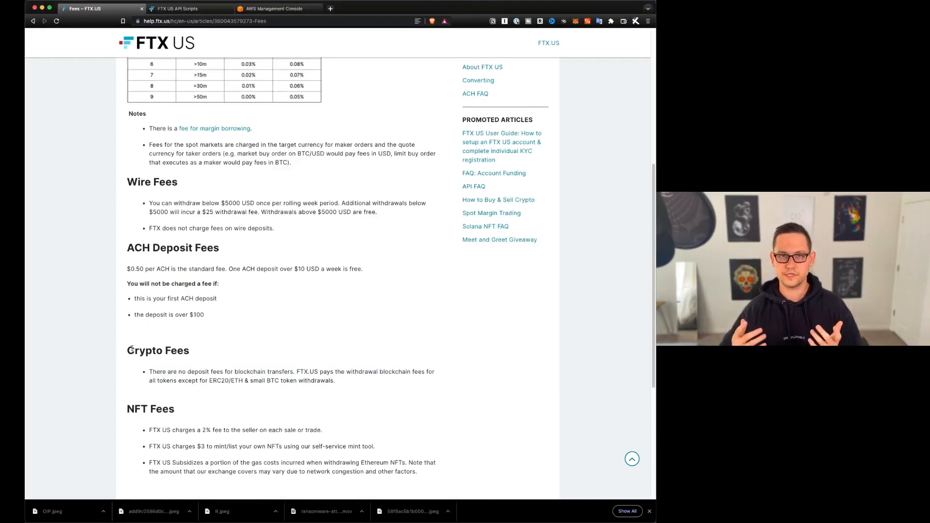
{"action": "double_click", "coordinate": [140, 351]}
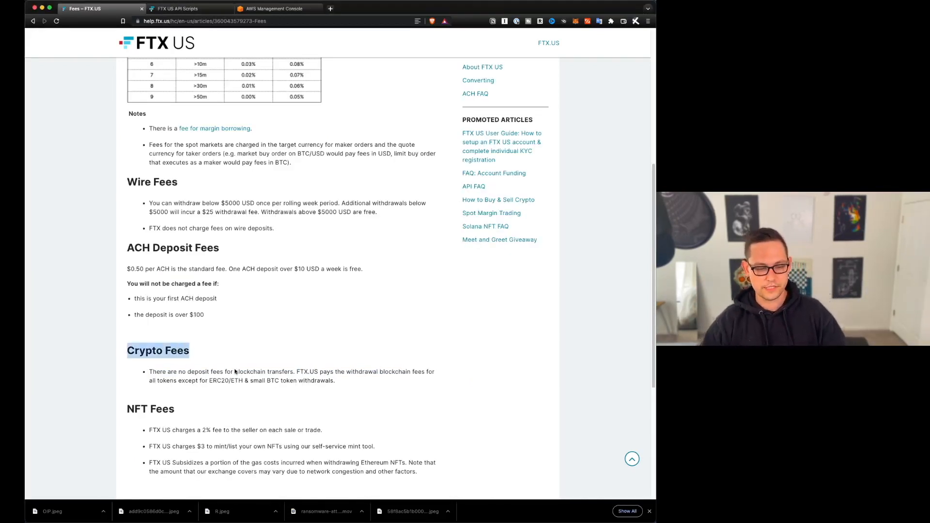
{"action": "left_click_drag", "start_coordinate": [149, 371], "coordinate": [318, 371]}
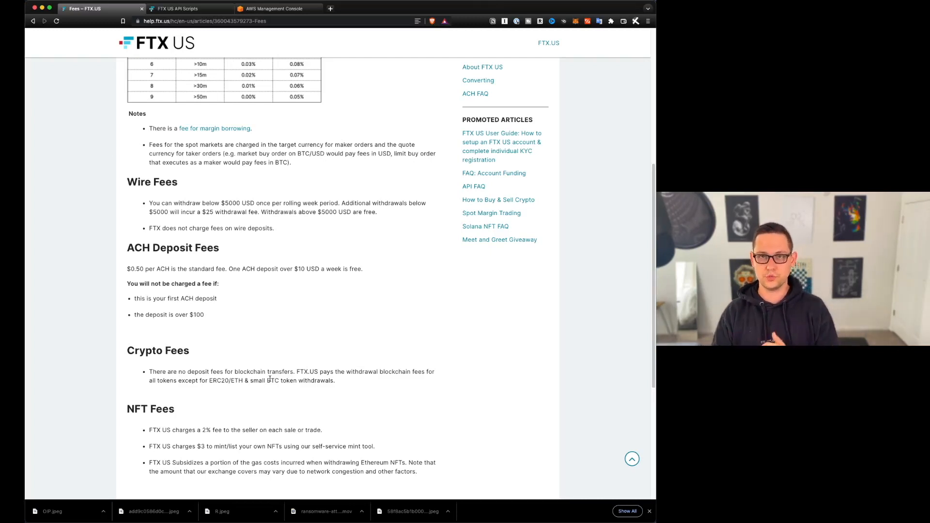
{"action": "left_click", "coordinate": [178, 8]}
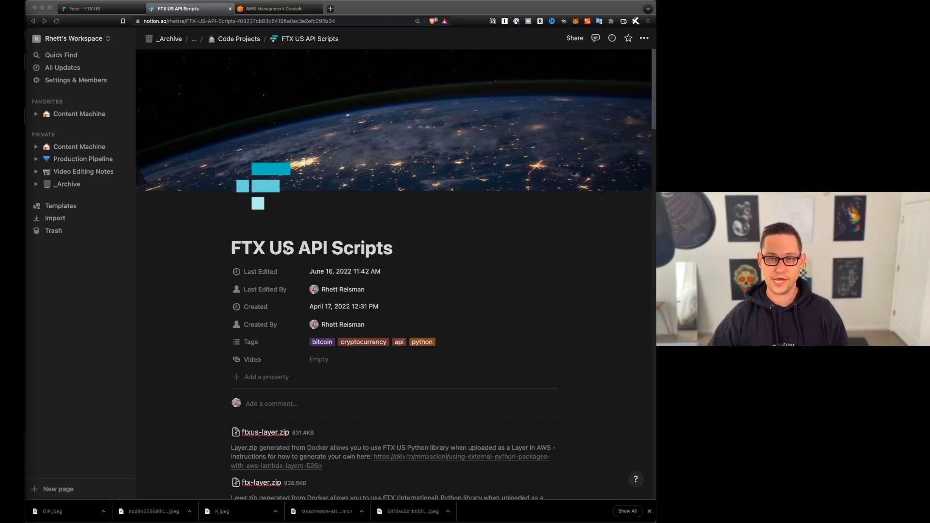
{"action": "scroll", "scroll_direction": "down", "scroll_amount": 3}
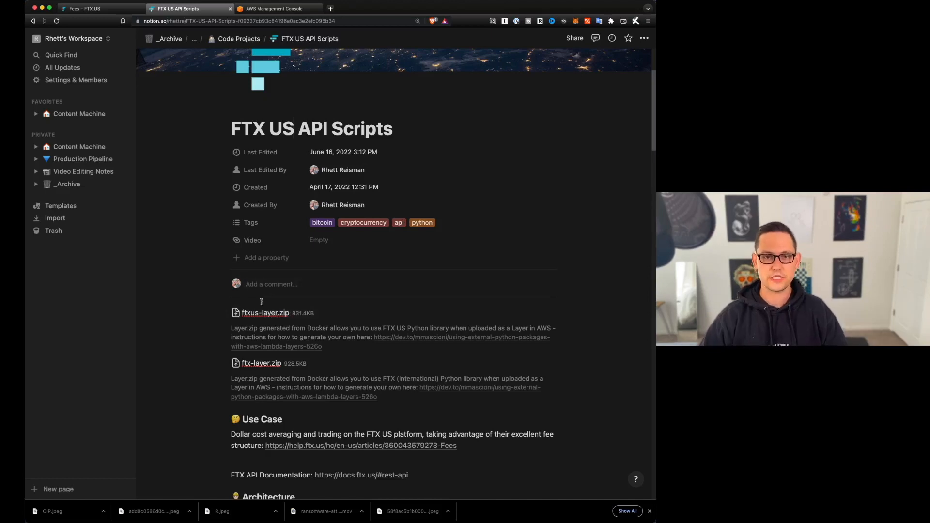
{"action": "left_click", "coordinate": [277, 8]}
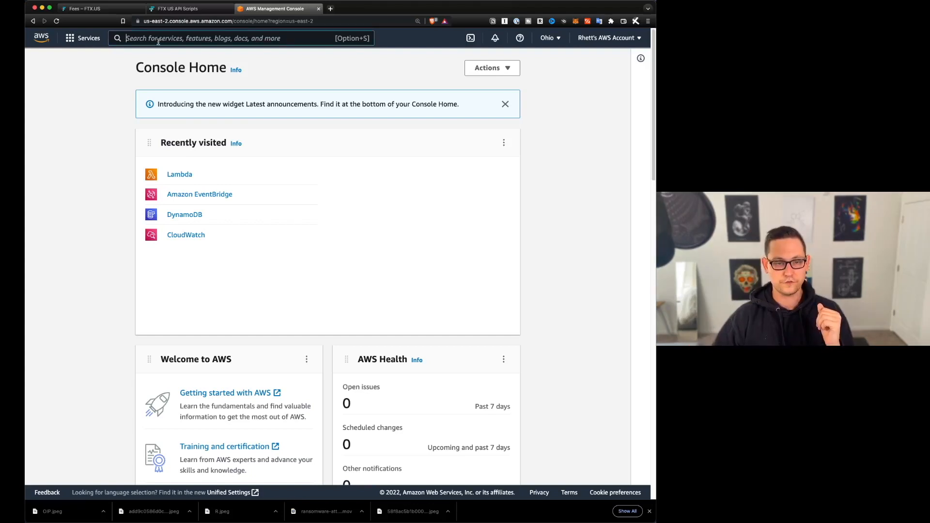
- Create Lambda layer FTX_US_LAYER from ftxus-layer.zip for Python 3.8 on x86_64
{"action": "type", "text": "lambda"}
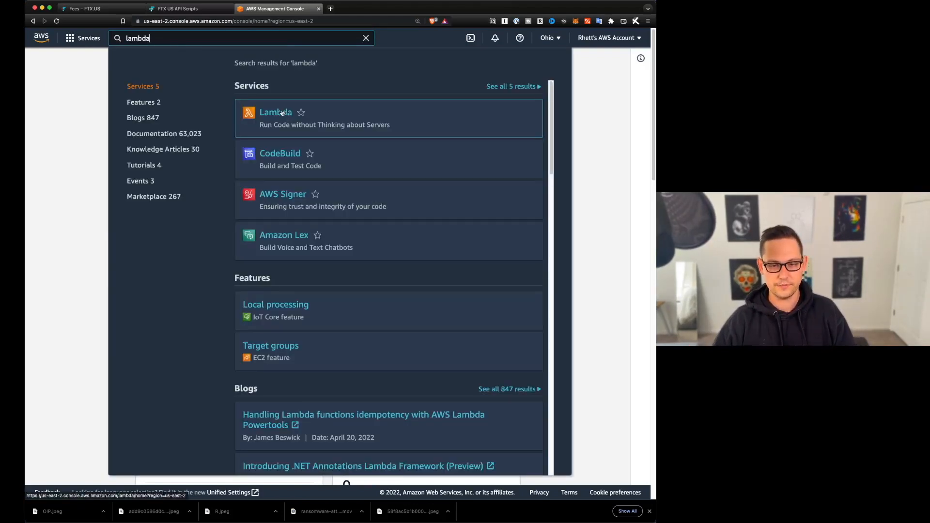
{"action": "left_click", "coordinate": [275, 112]}
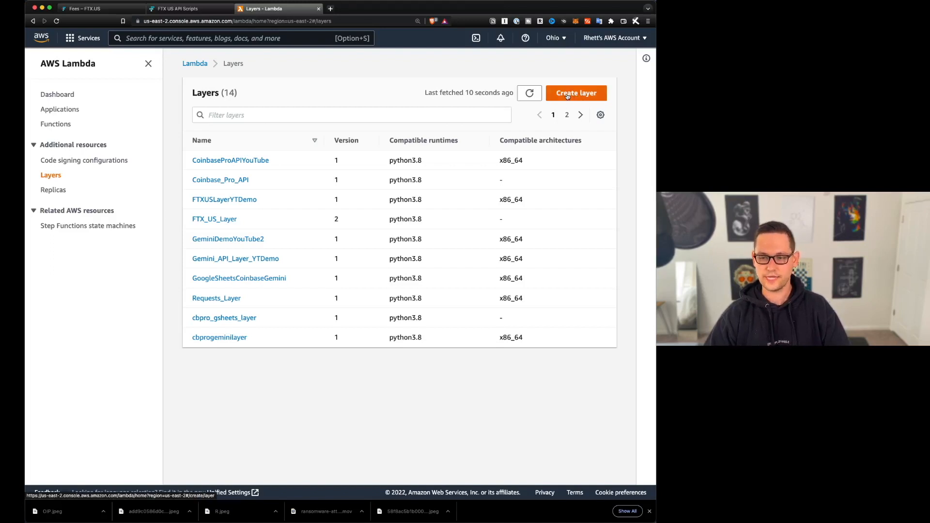
{"action": "left_click", "coordinate": [577, 93]}
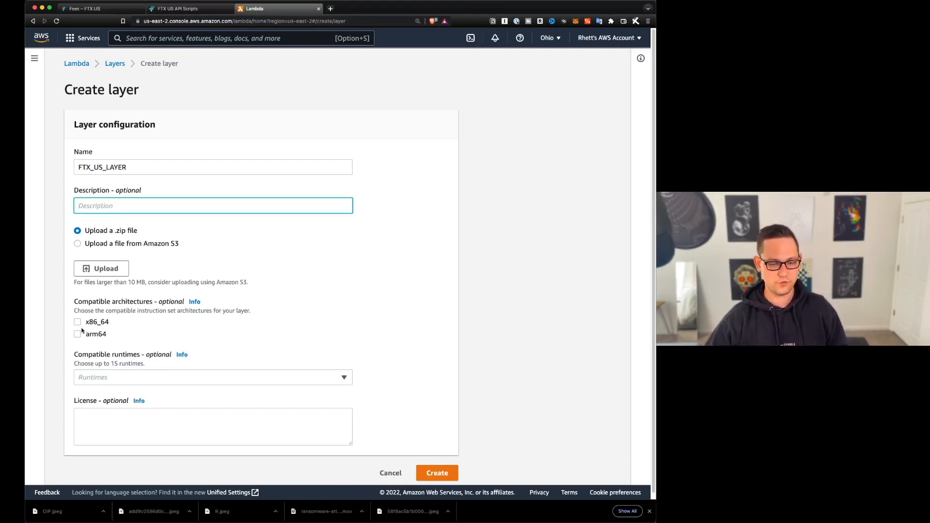
{"action": "left_click", "coordinate": [78, 322]}
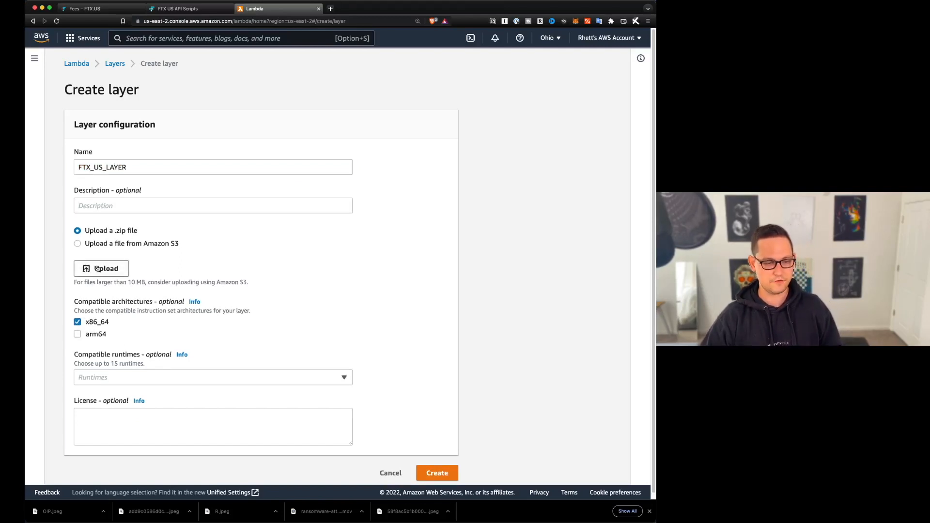
{"action": "left_click", "coordinate": [213, 377]}
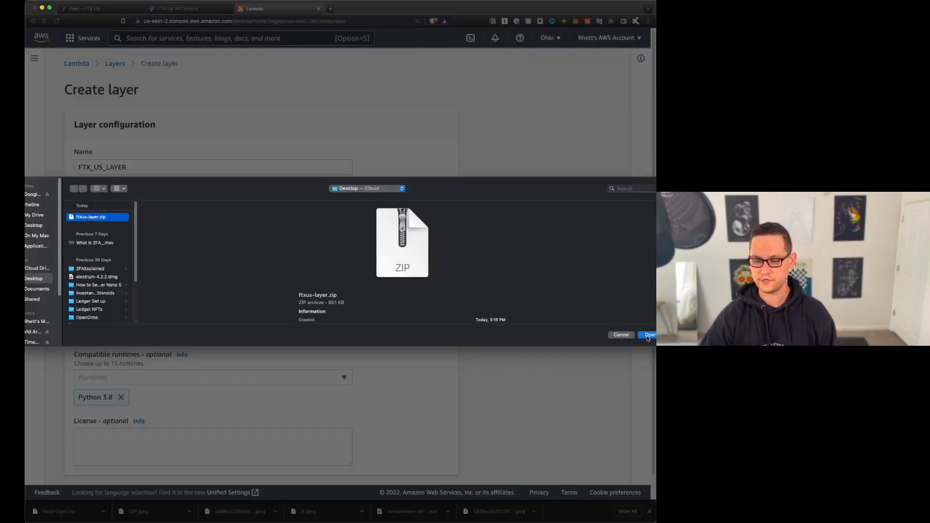
{"action": "left_click", "coordinate": [650, 334]}
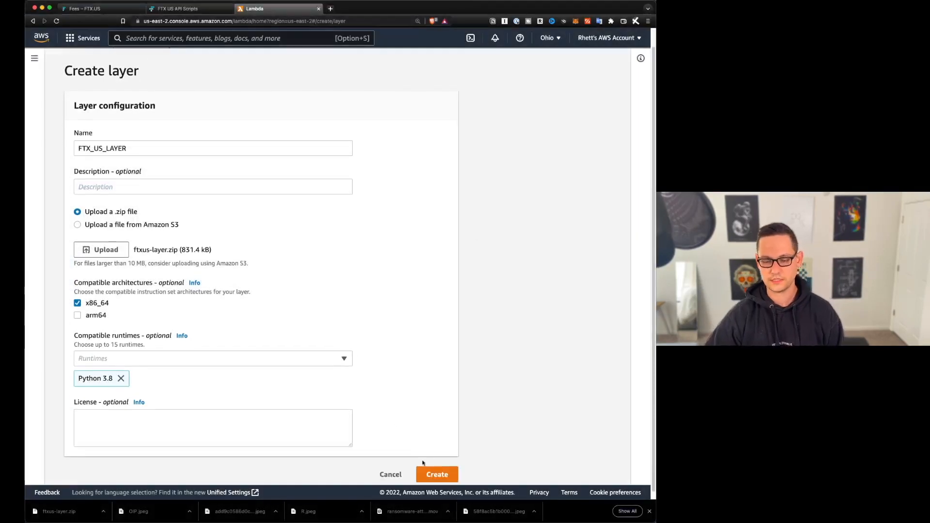
{"action": "left_click", "coordinate": [437, 474]}
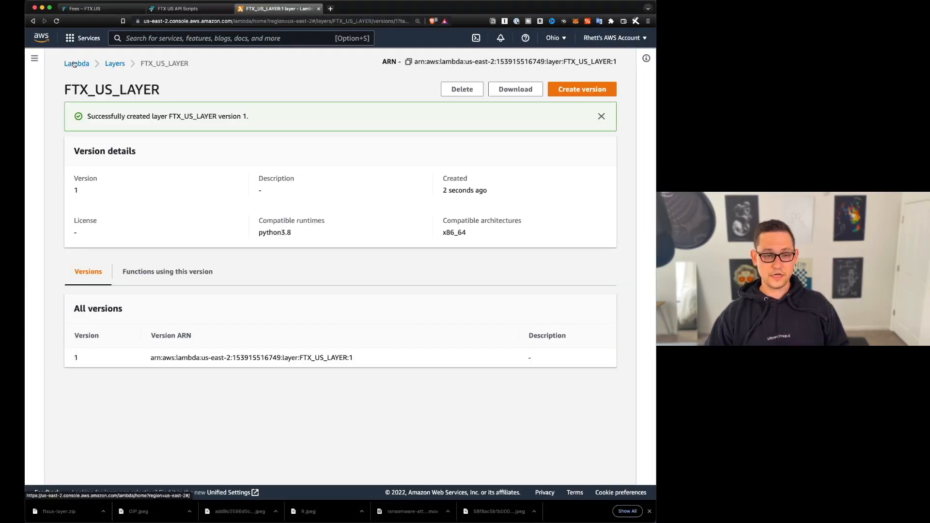
{"action": "left_click", "coordinate": [75, 63]}
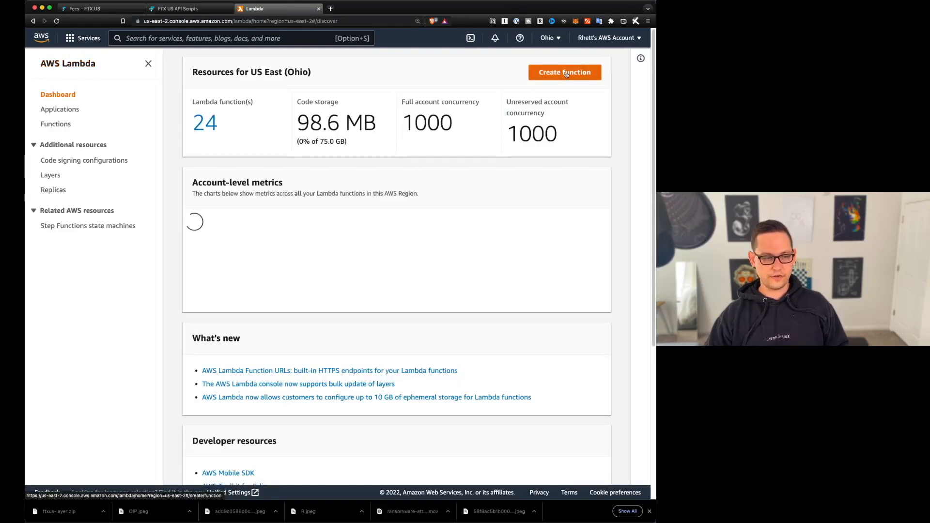
- Create the Python 3.8 Lambda function WithdrawFromFTX
{"action": "left_click", "coordinate": [565, 71]}
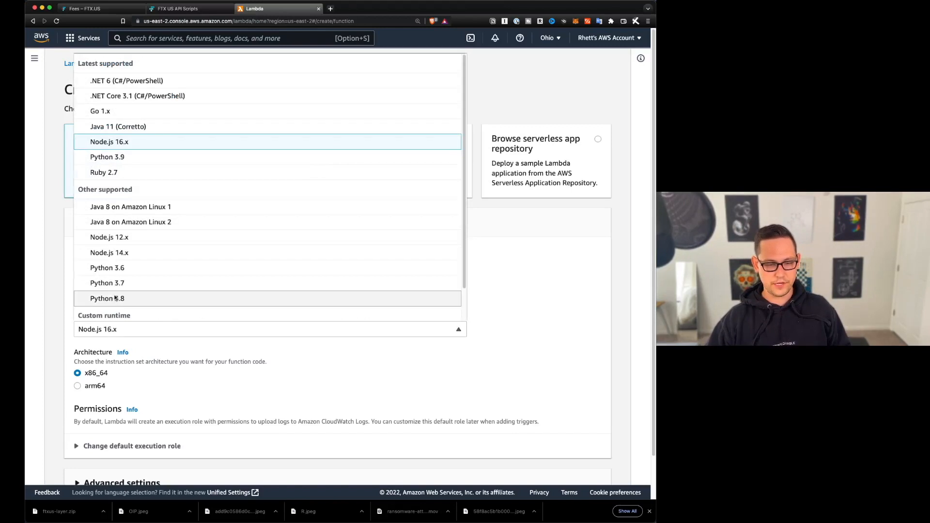
{"action": "left_click", "coordinate": [107, 298]}
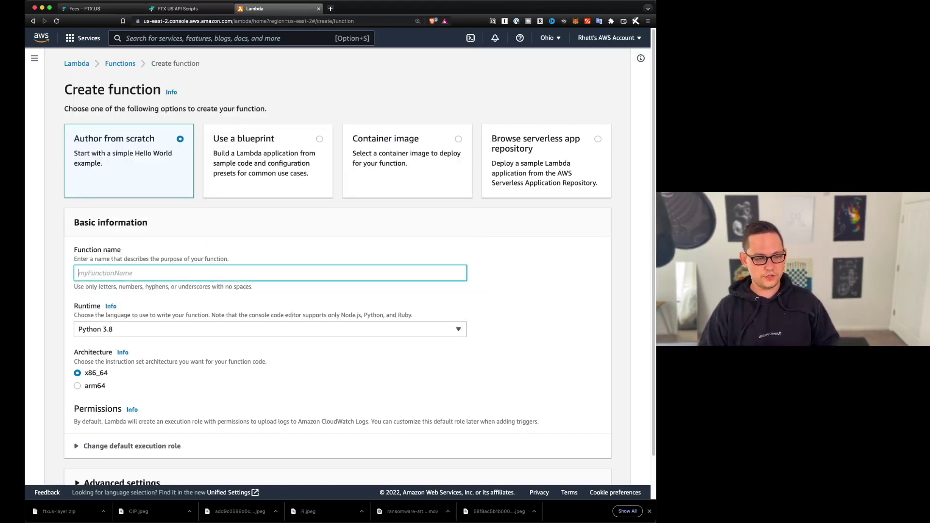
{"action": "type", "text": "WithdrawFromFTX"}
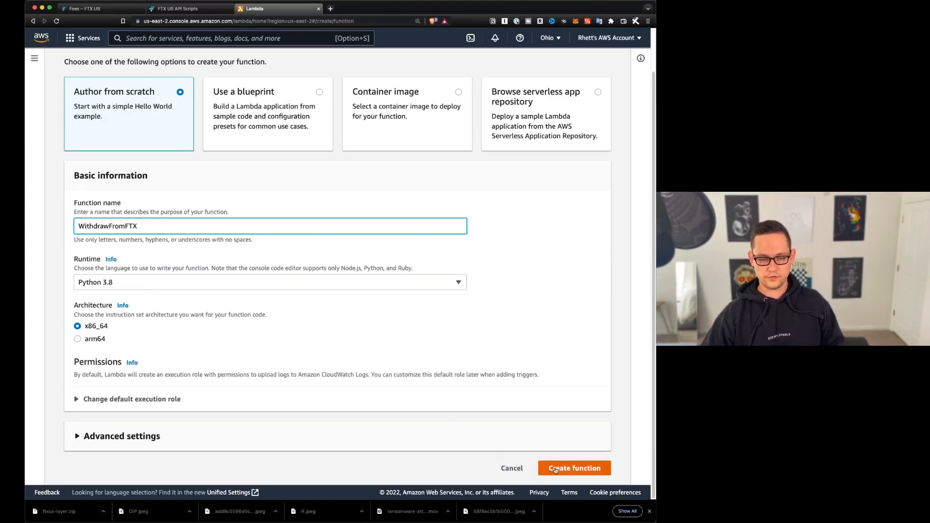
{"action": "left_click", "coordinate": [573, 468]}
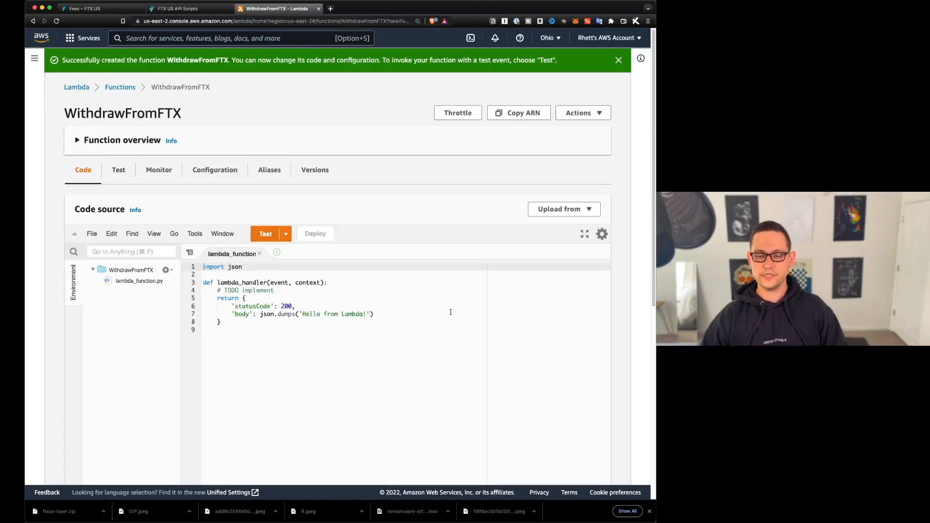
- Attach custom layer FTX_US_LAYER version 1 to the WithdrawFromFTX function
{"action": "scroll", "scroll_direction": "down", "scroll_amount": 3}
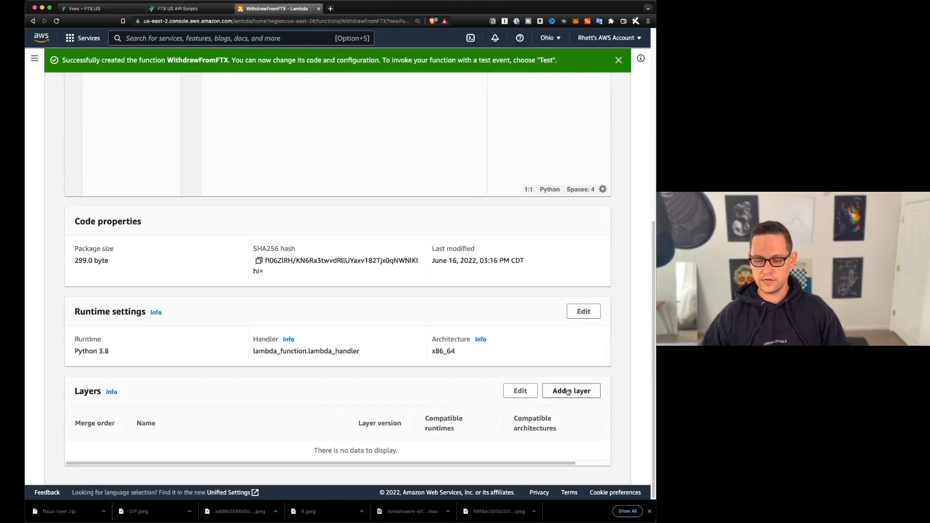
{"action": "left_click", "coordinate": [571, 390]}
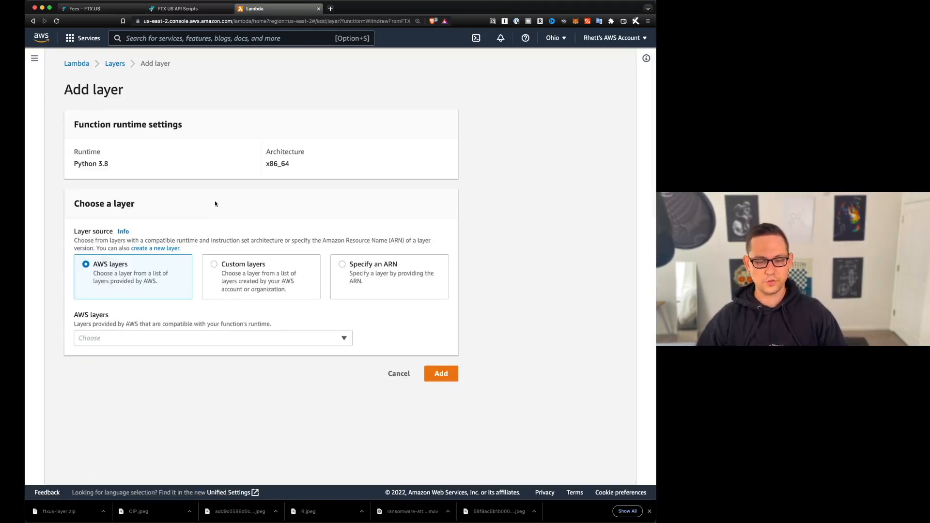
{"action": "left_click", "coordinate": [213, 264]}
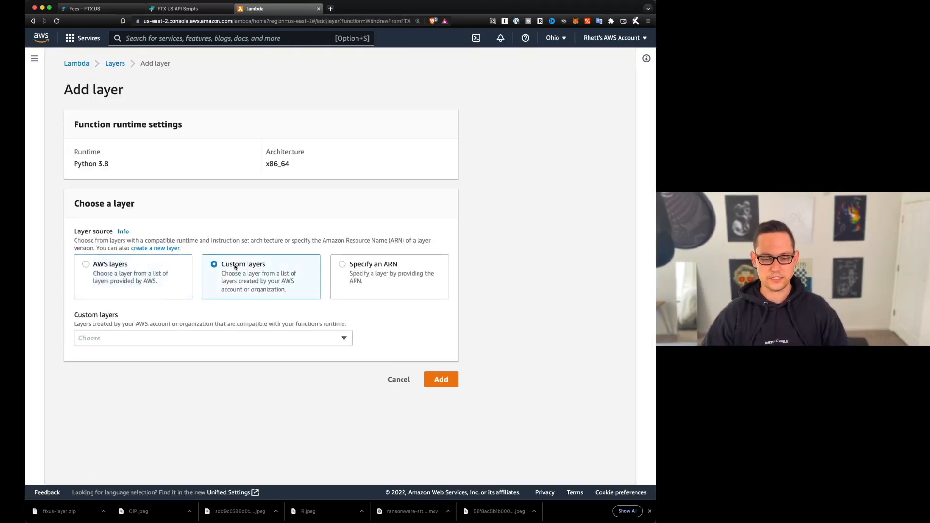
{"action": "left_click", "coordinate": [213, 338]}
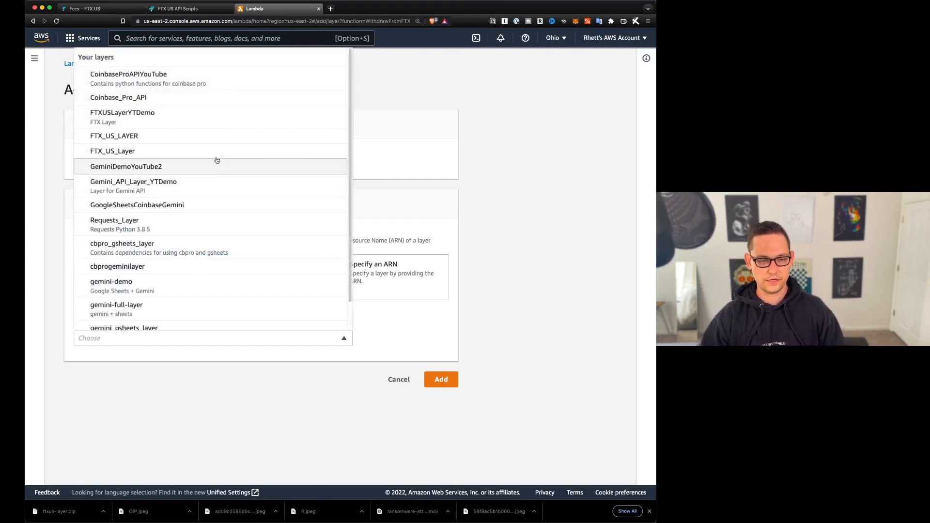
{"action": "left_click", "coordinate": [107, 136]}
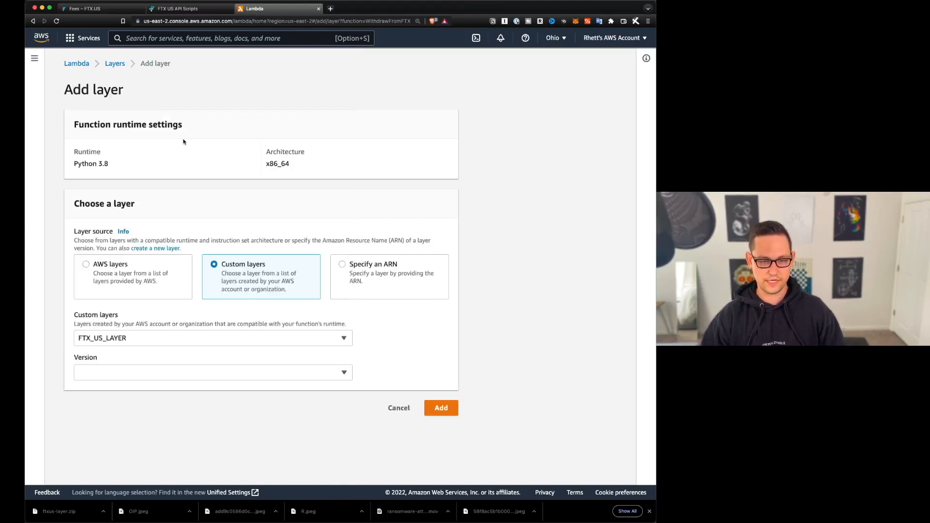
{"action": "left_click", "coordinate": [213, 372]}
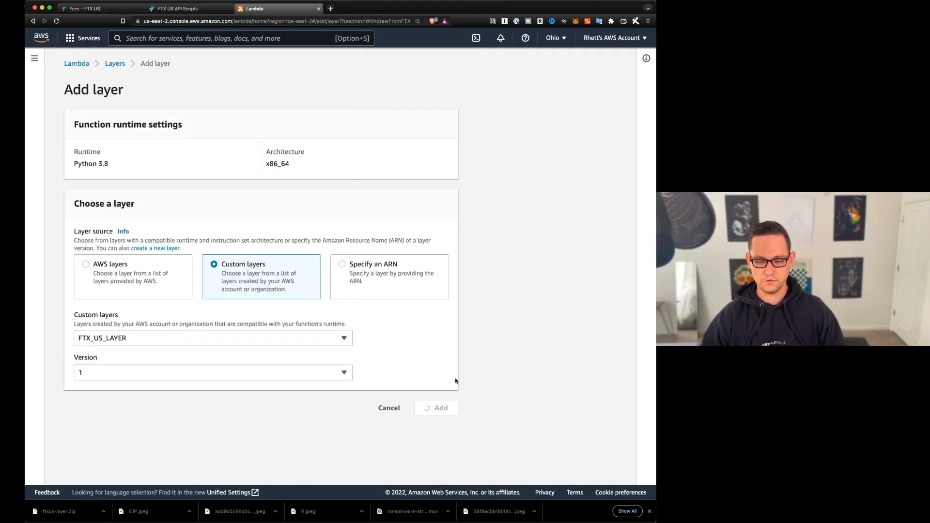
{"action": "left_click", "coordinate": [436, 408]}
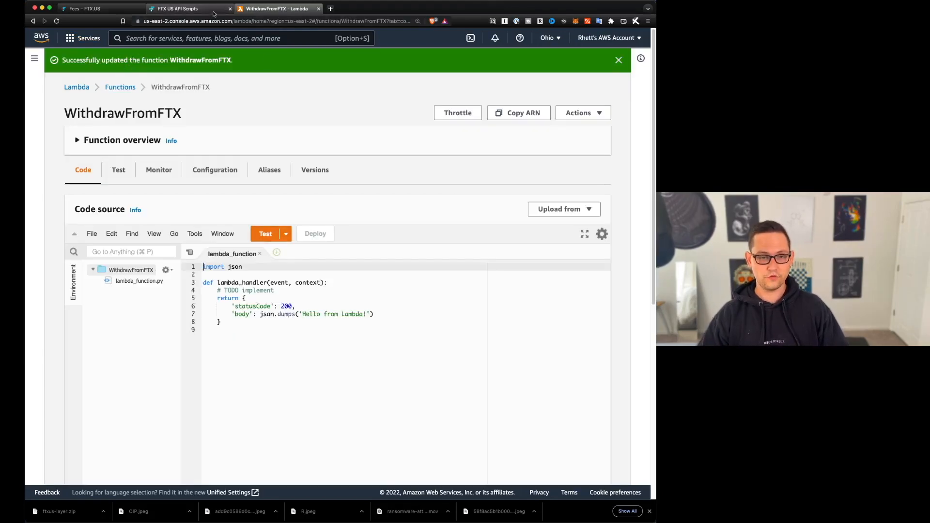
- Paste the Withdraw Crypto script from Notion into lambda_function.py and deploy it
{"action": "left_click", "coordinate": [178, 8]}
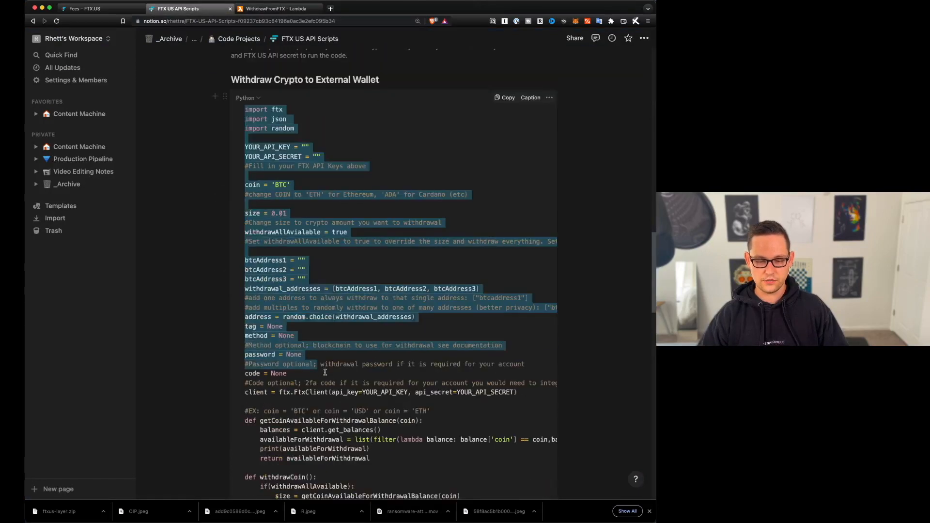
{"action": "left_click", "coordinate": [288, 8]}
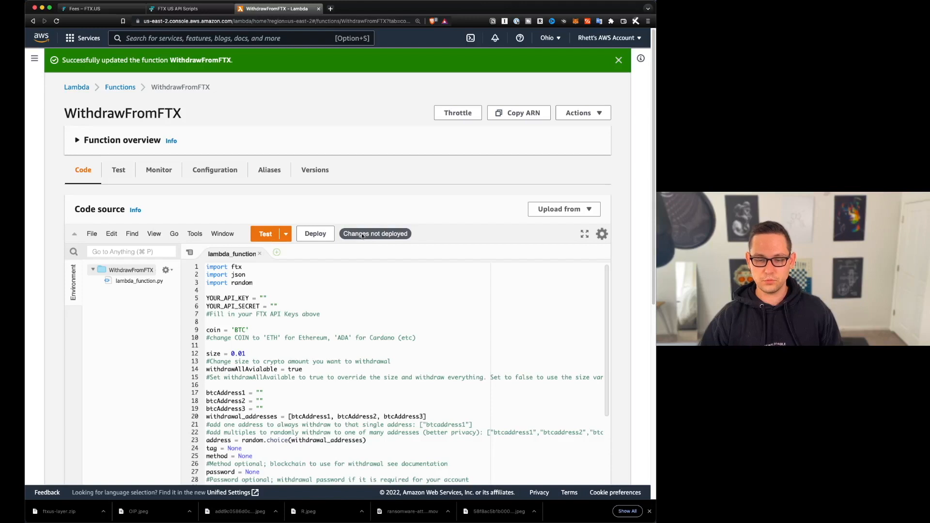
{"action": "mouse_move", "coordinate": [386, 238]}
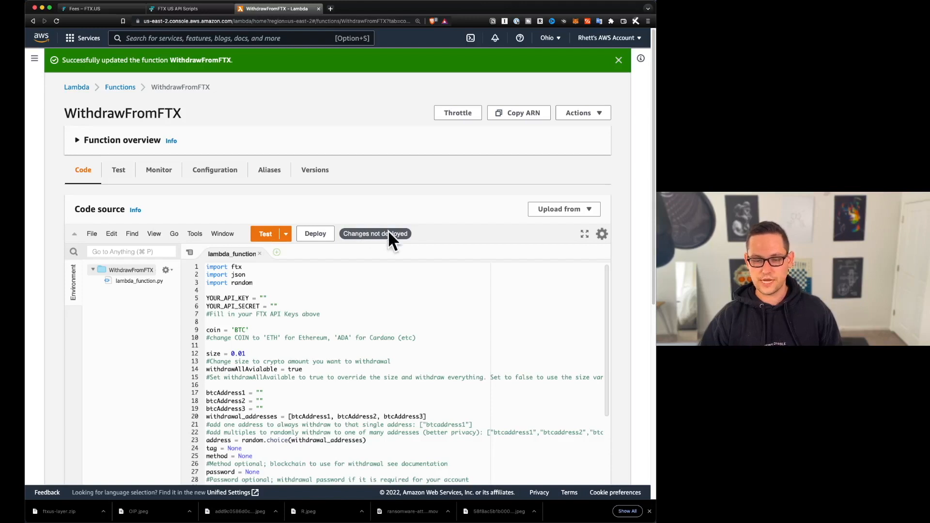
{"action": "left_click", "coordinate": [315, 234]}
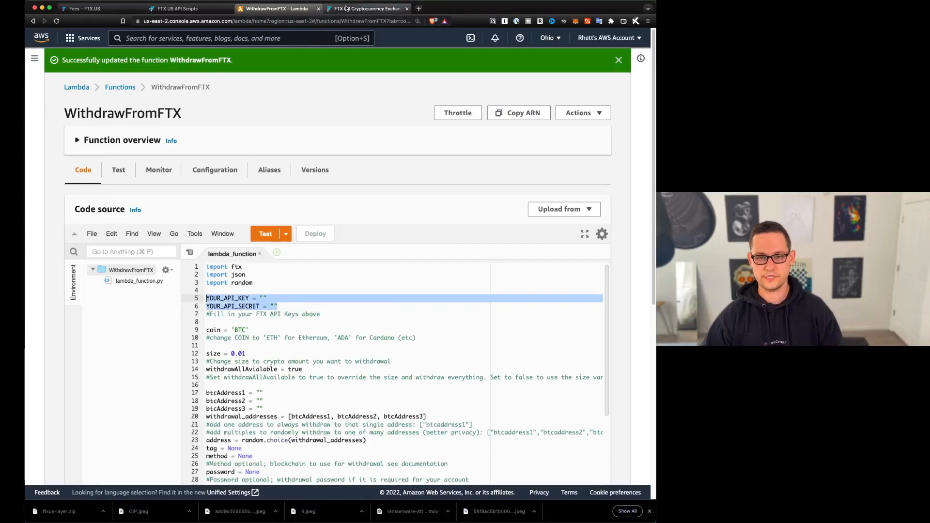
- Create a new FTX US API key and copy its key and secret for the Lambda code
{"action": "left_click", "coordinate": [366, 8]}
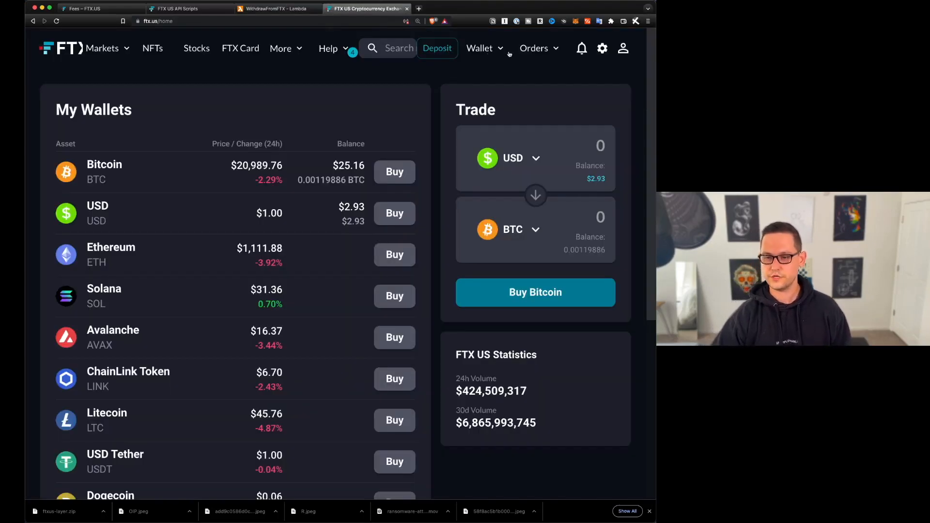
{"action": "left_click", "coordinate": [623, 49]}
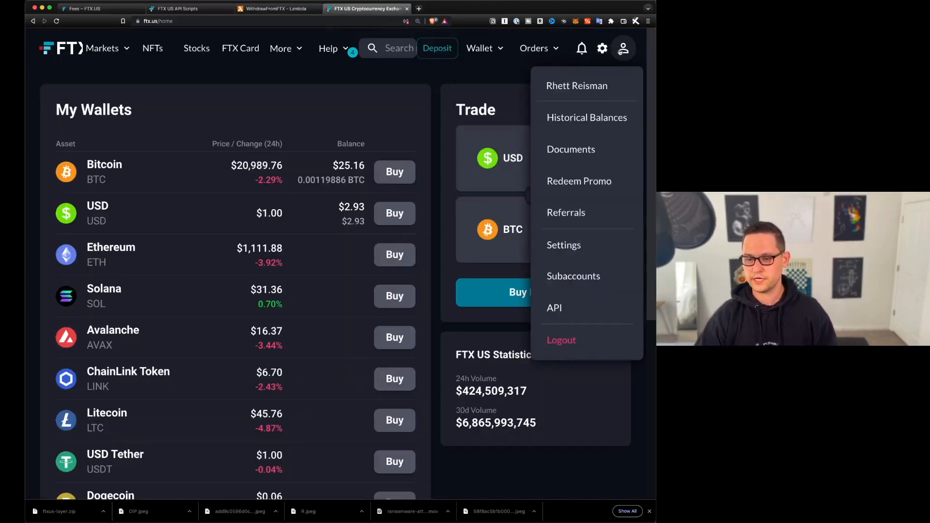
{"action": "left_click", "coordinate": [554, 308]}
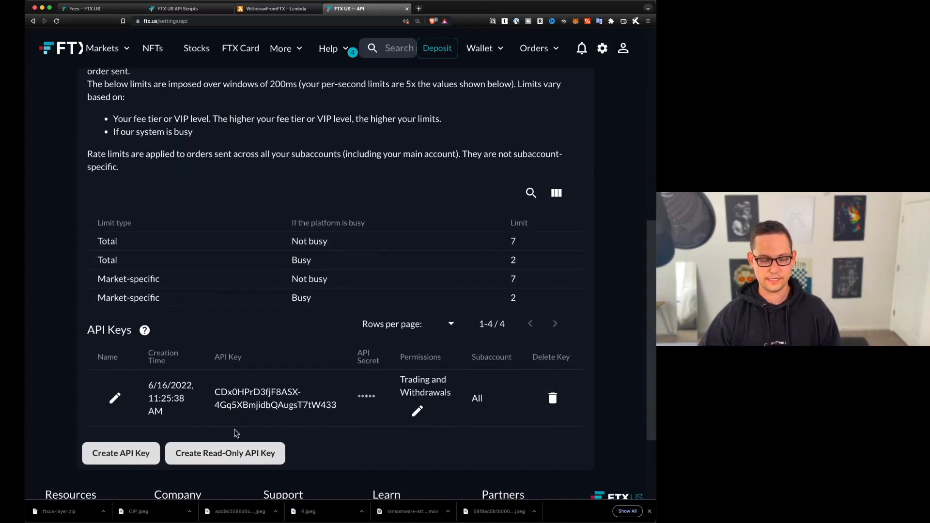
{"action": "left_click", "coordinate": [120, 454]}
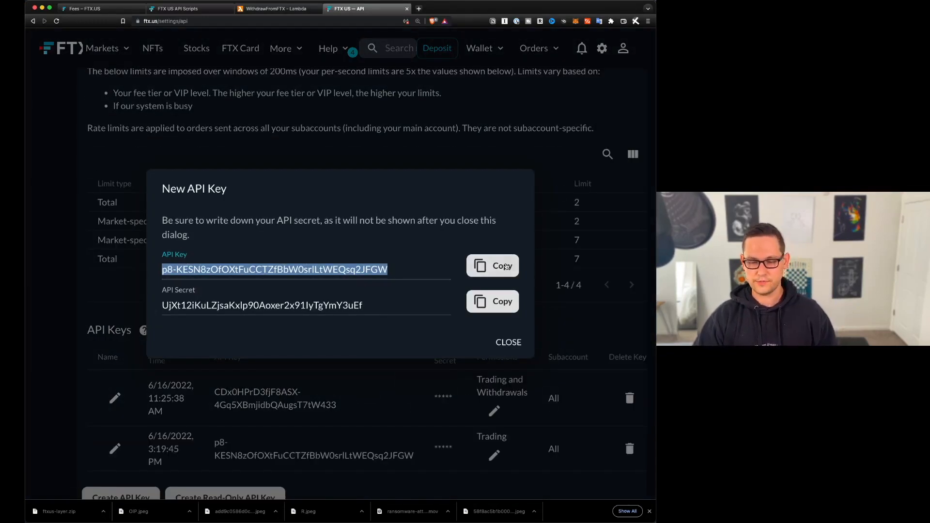
{"action": "left_click", "coordinate": [493, 266]}
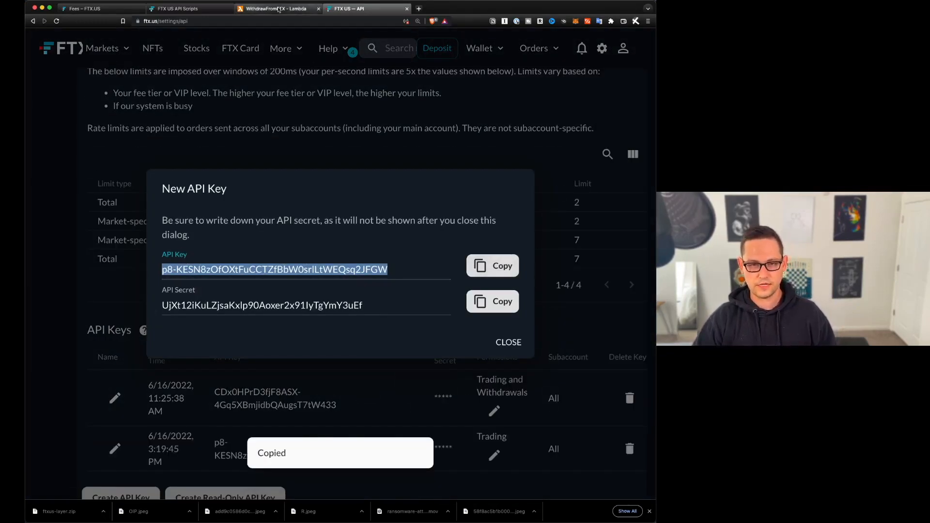
{"action": "left_click", "coordinate": [275, 8]}
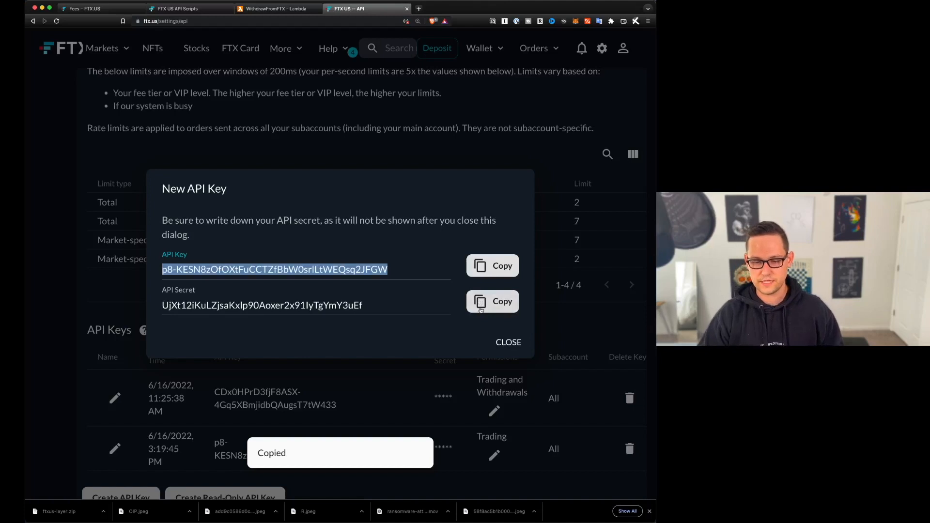
{"action": "left_click", "coordinate": [277, 9]}
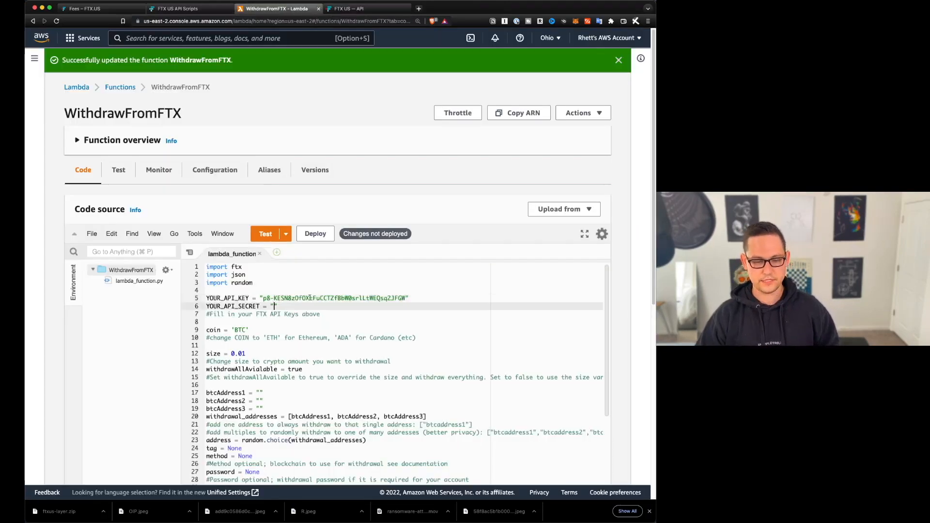
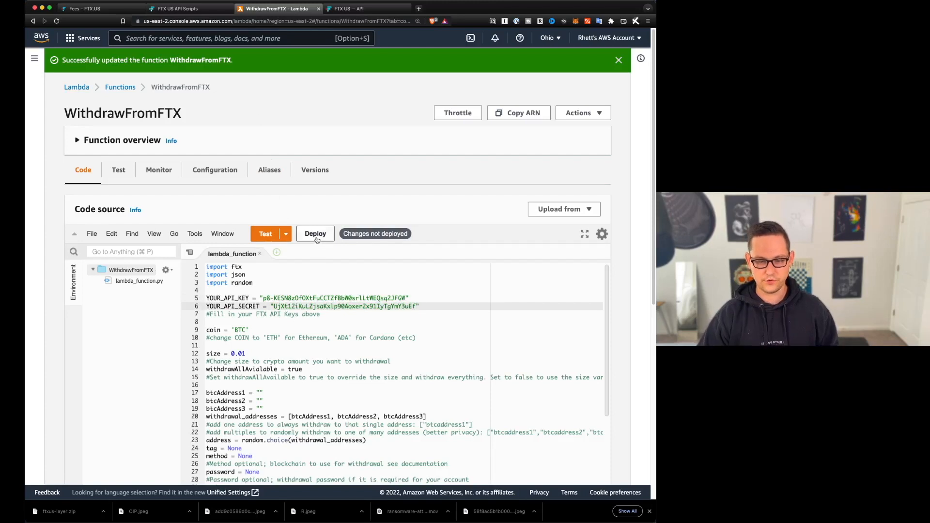
- Fill the API secret into YOUR_API_SECRET and deploy WithdrawFromFTX
{"action": "left_click", "coordinate": [315, 233]}
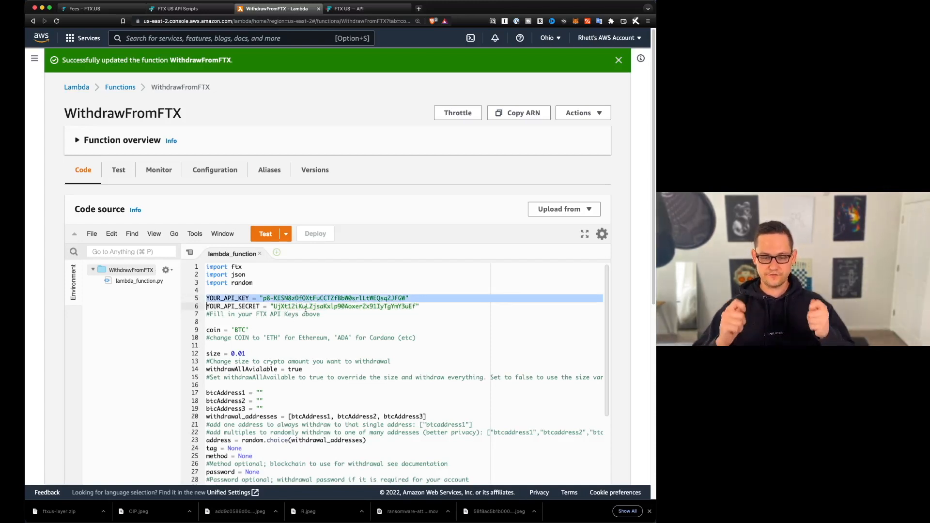
{"action": "left_click", "coordinate": [363, 8]}
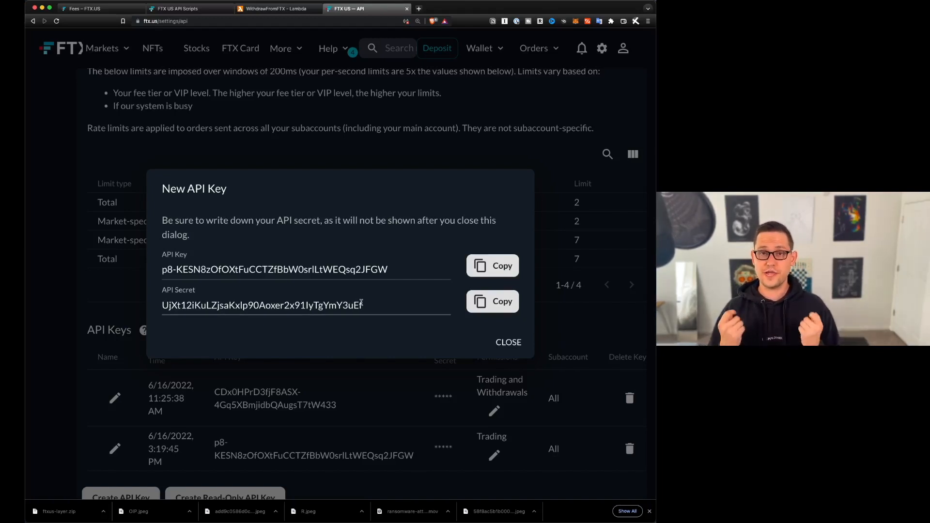
- Close the new key's details and delete the older FTX US API key
{"action": "left_click", "coordinate": [507, 342]}
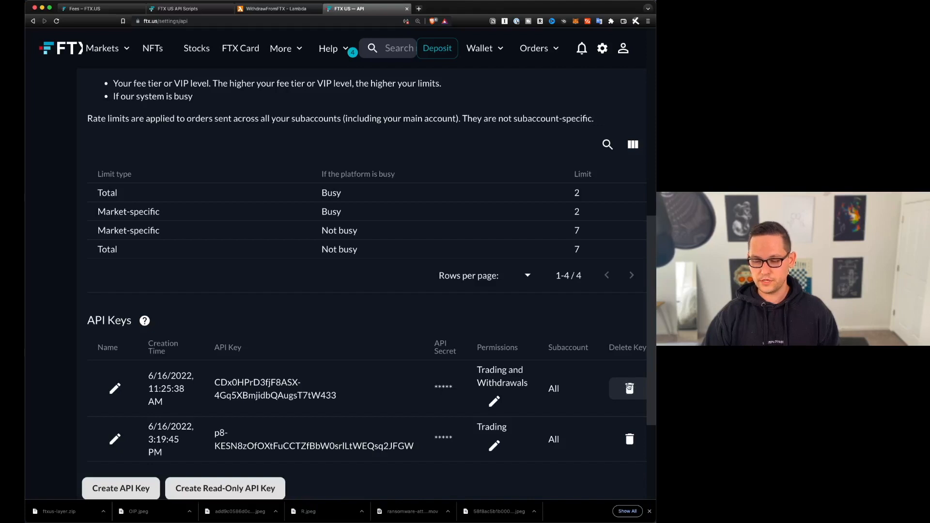
{"action": "left_click", "coordinate": [630, 388]}
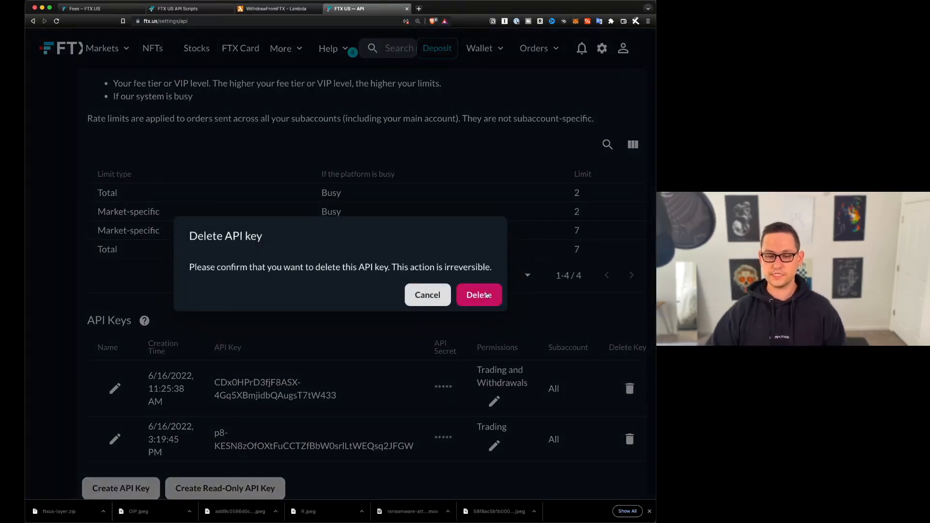
{"action": "left_click", "coordinate": [479, 295]}
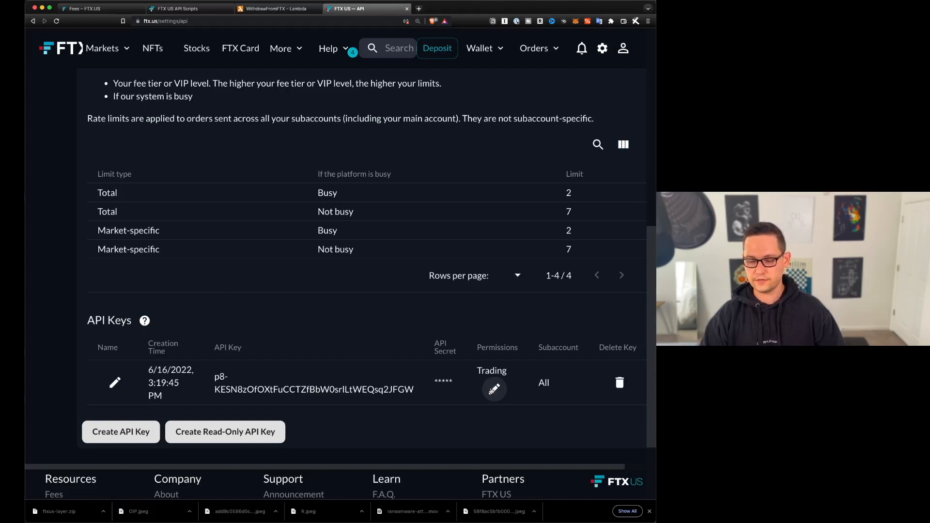
- Turn on Withdrawals enabled for the remaining FTX US API key
{"action": "left_click", "coordinate": [494, 390]}
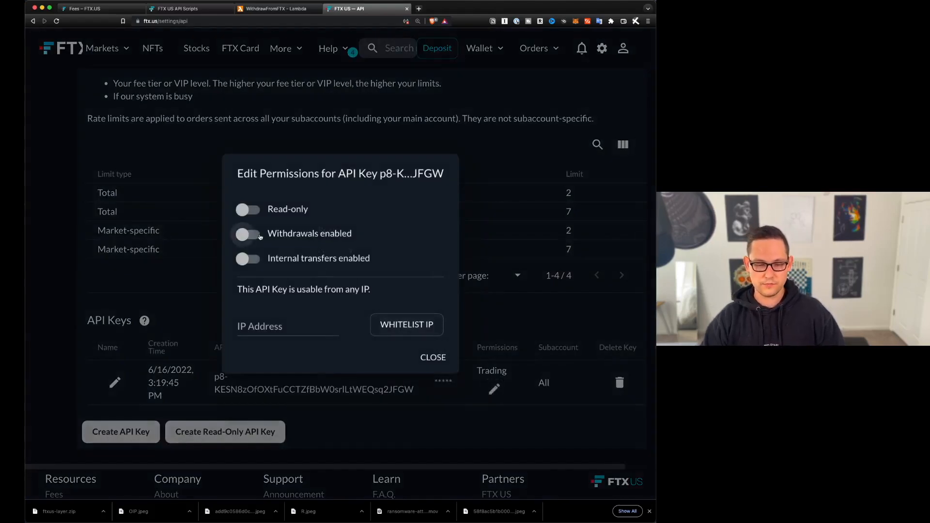
{"action": "left_click", "coordinate": [248, 234]}
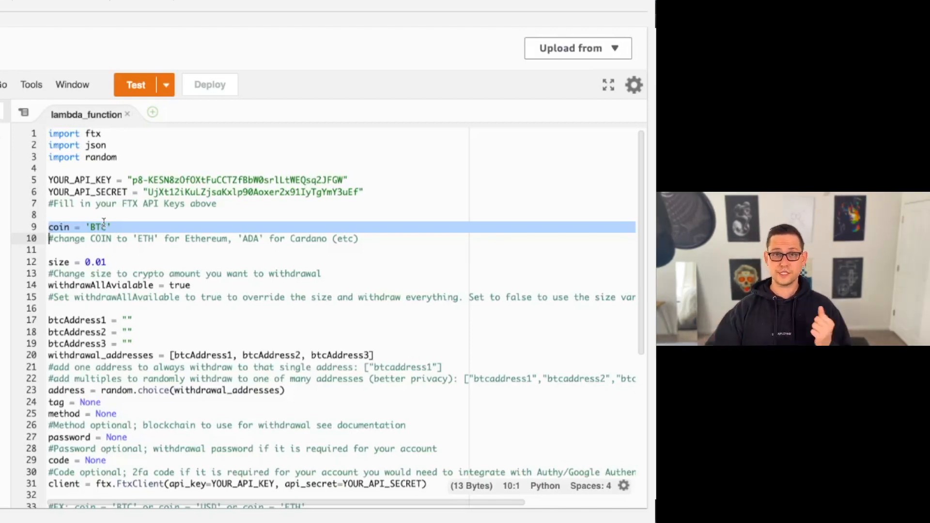
{"action": "left_click", "coordinate": [58, 262]}
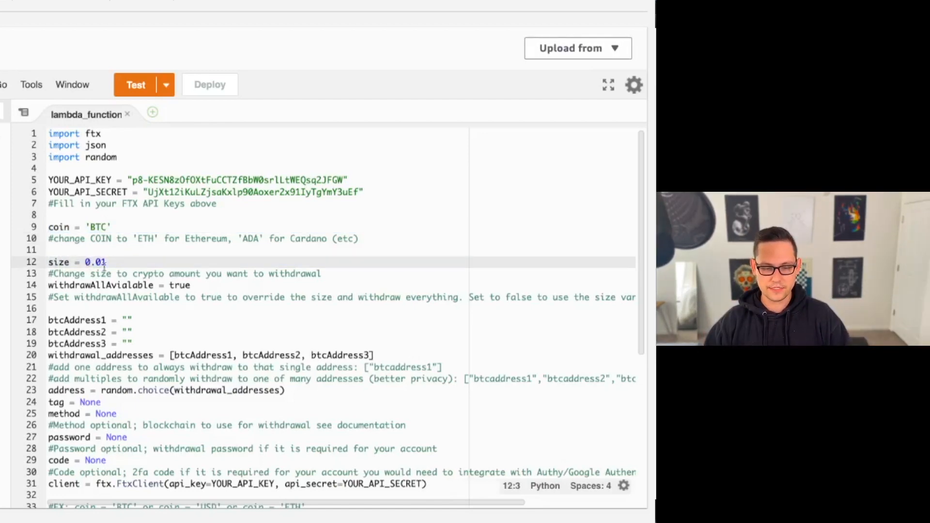
{"action": "scroll", "scroll_direction": "down", "scroll_amount": 3}
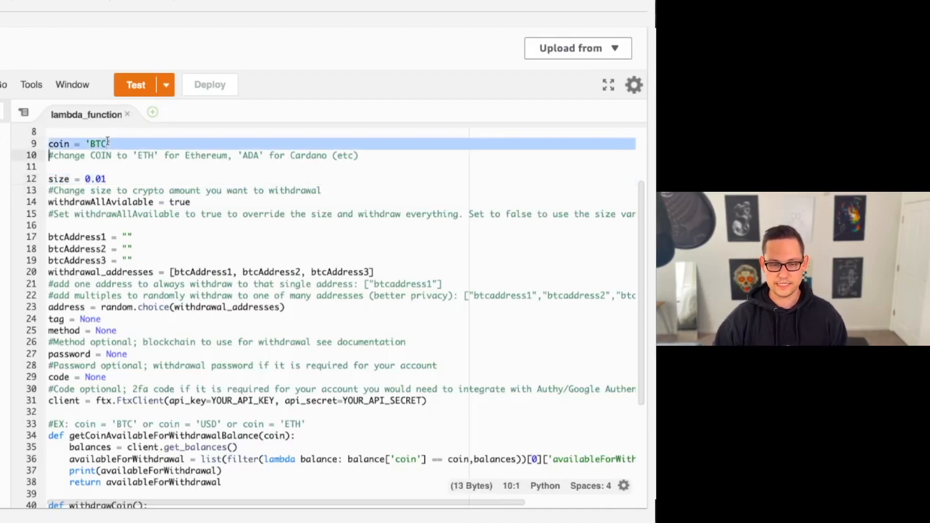
{"action": "left_click", "coordinate": [92, 201]}
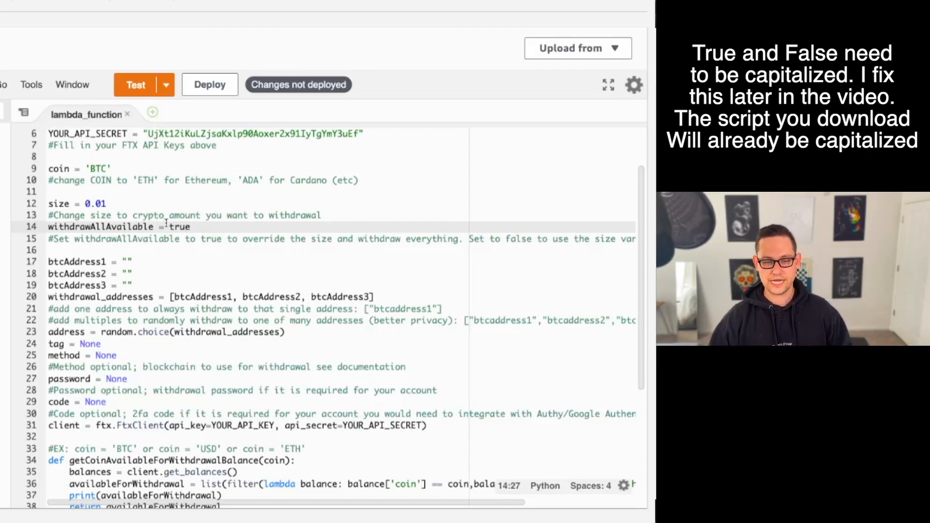
{"action": "type", "text": "fals"}
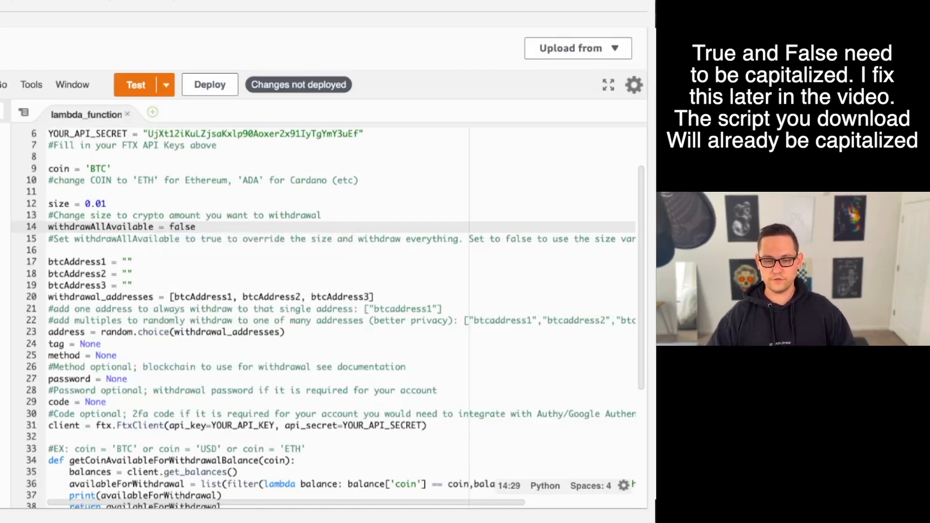
{"action": "type", "text": "true"}
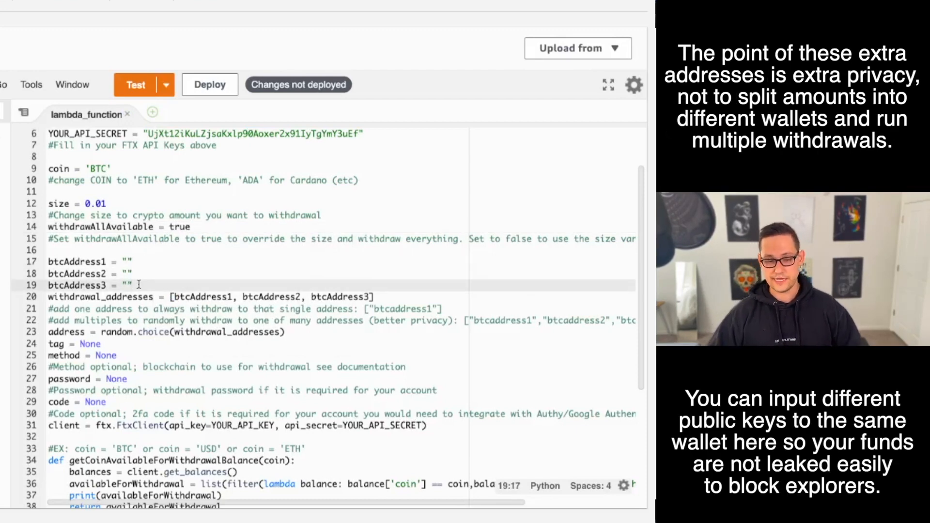
- Add extra btcAddress entries to the withdrawal address lines and list
{"action": "key", "text": "Enter"}
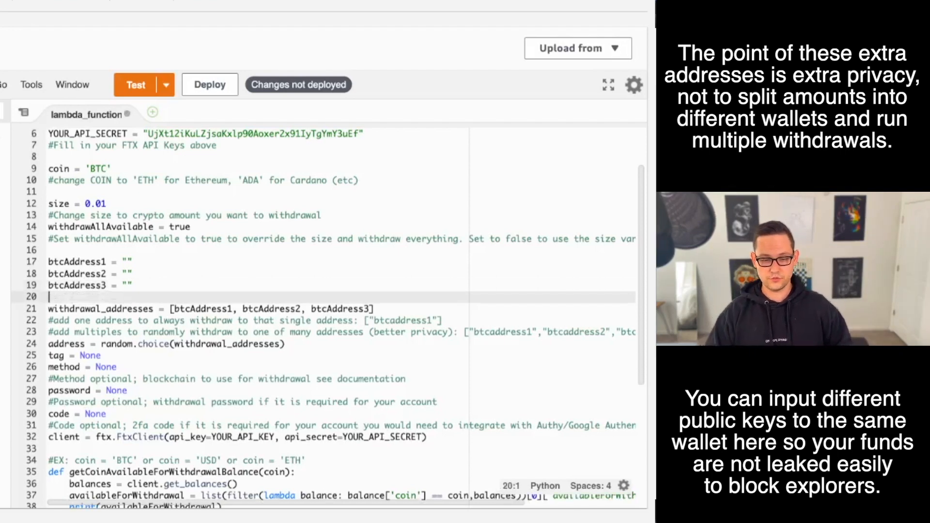
{"action": "type", "text": "btcAddress4 = \""}
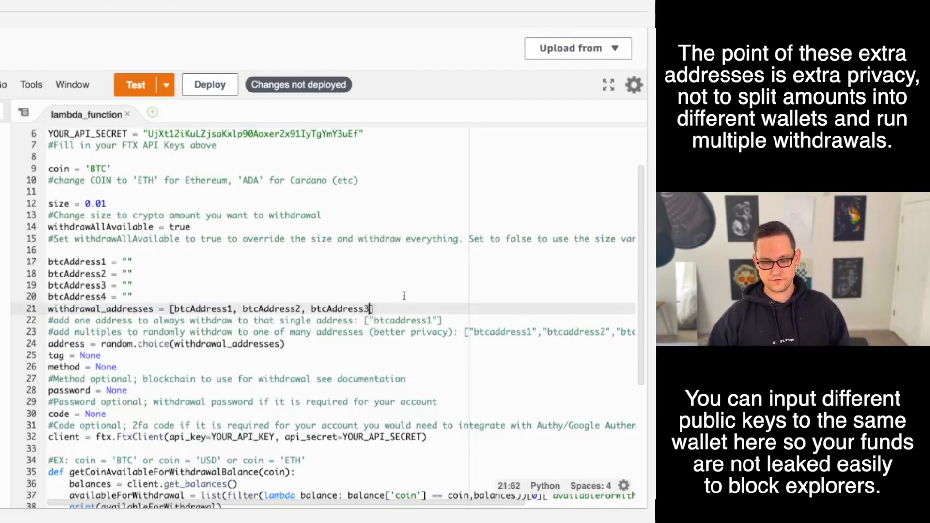
{"action": "type", "text": ", btcA"}
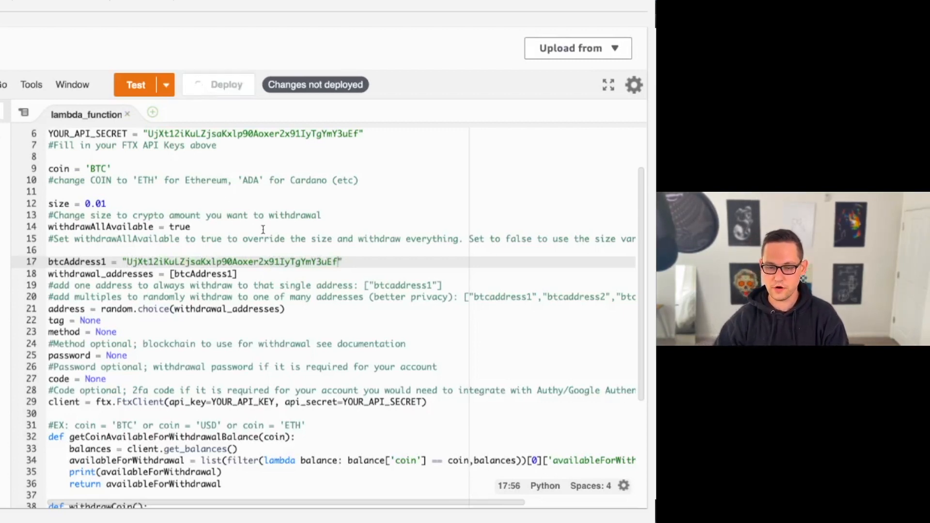
{"action": "left_click", "coordinate": [218, 85]}
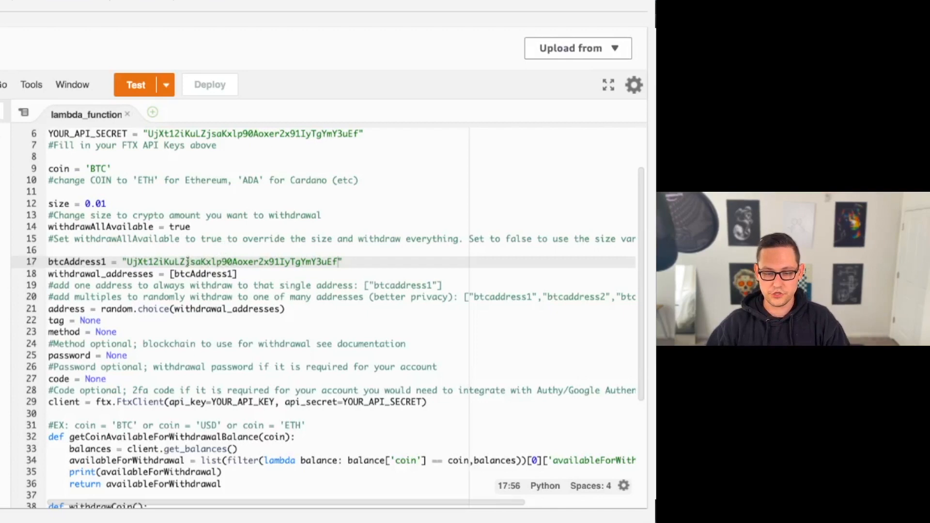
{"action": "double_click", "coordinate": [178, 227]}
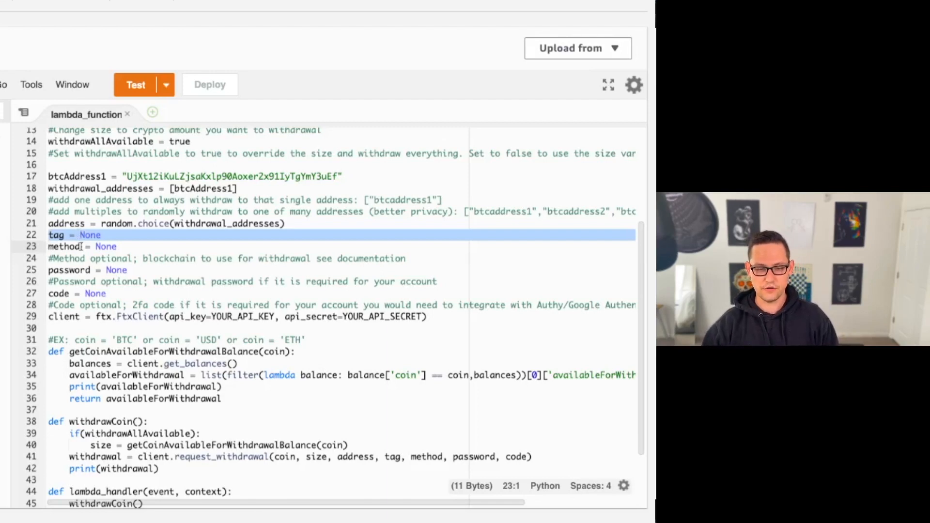
{"action": "left_click", "coordinate": [77, 247]}
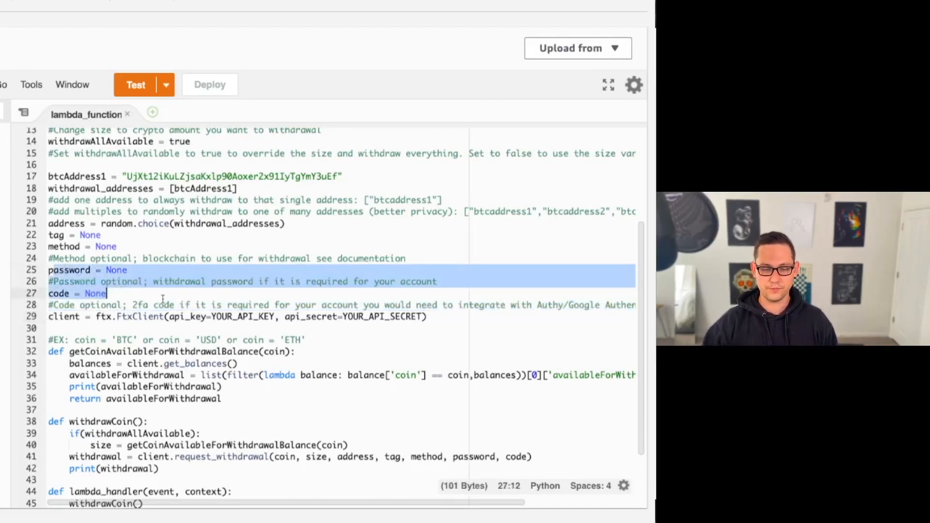
{"action": "left_click", "coordinate": [500, 305]}
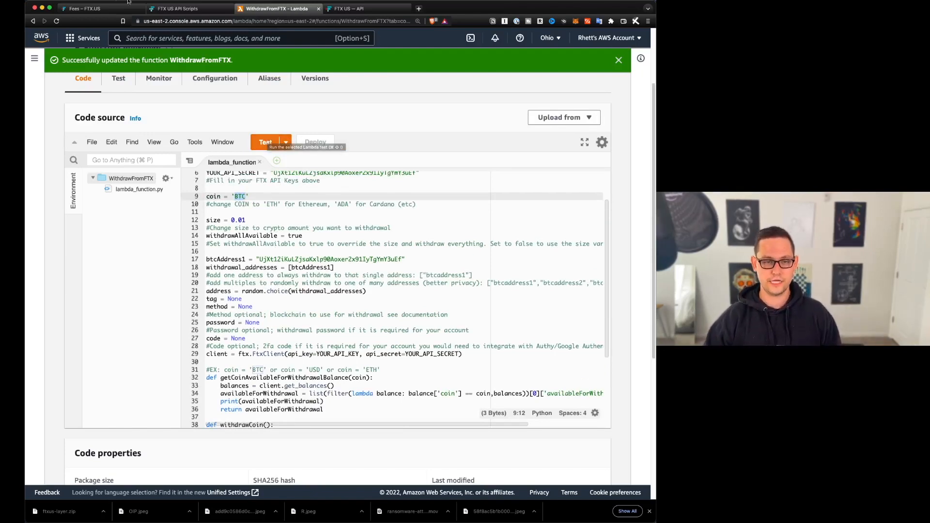
{"action": "left_click", "coordinate": [361, 8]}
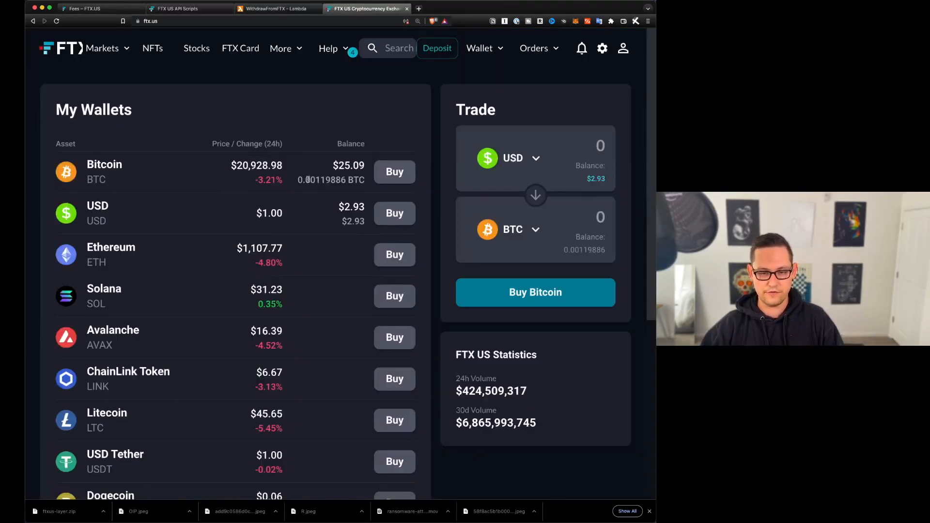
{"action": "double_click", "coordinate": [324, 181]}
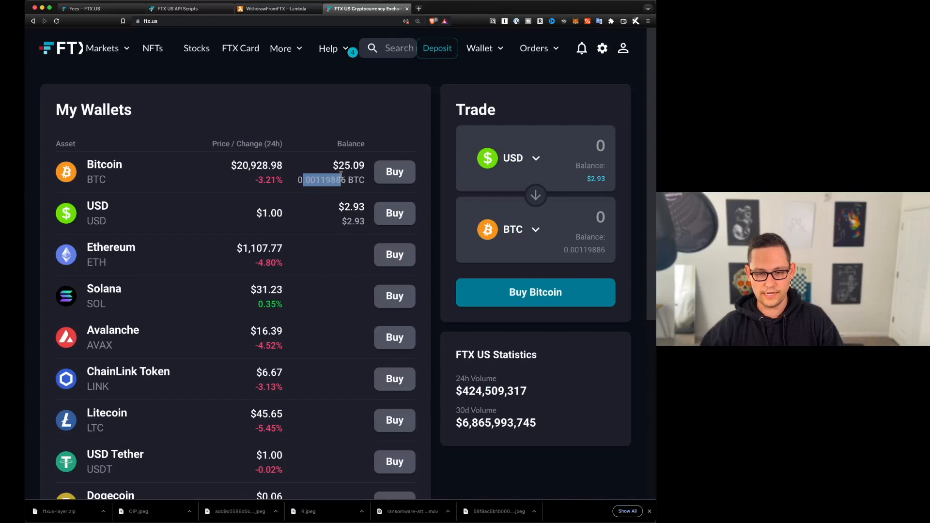
{"action": "left_click", "coordinate": [273, 8]}
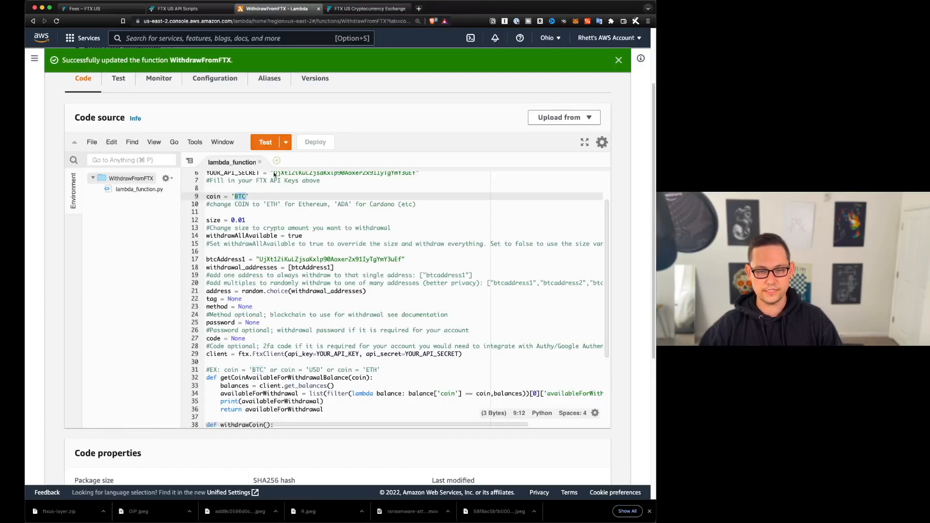
- Configure and save a test event named 'test' for WithdrawFromFTX
{"action": "left_click", "coordinate": [286, 141]}
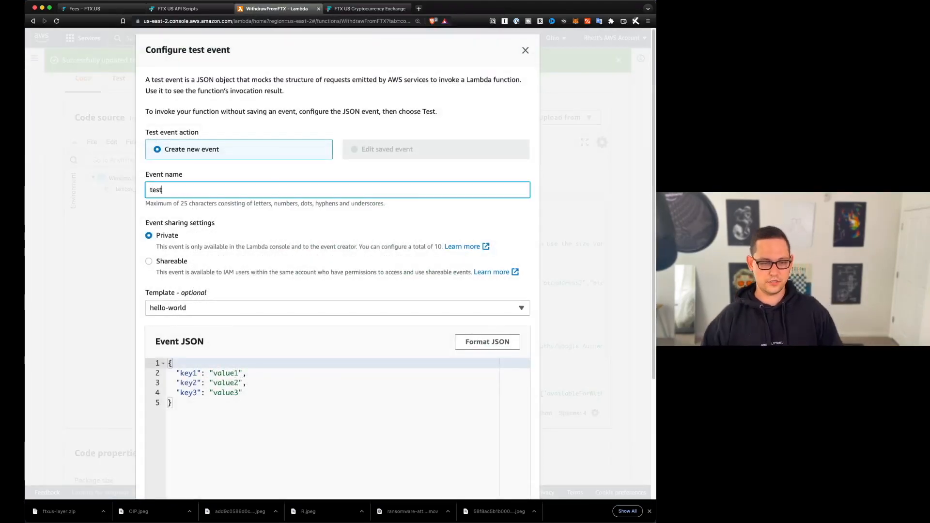
{"action": "scroll", "scroll_direction": "down", "scroll_amount": 3}
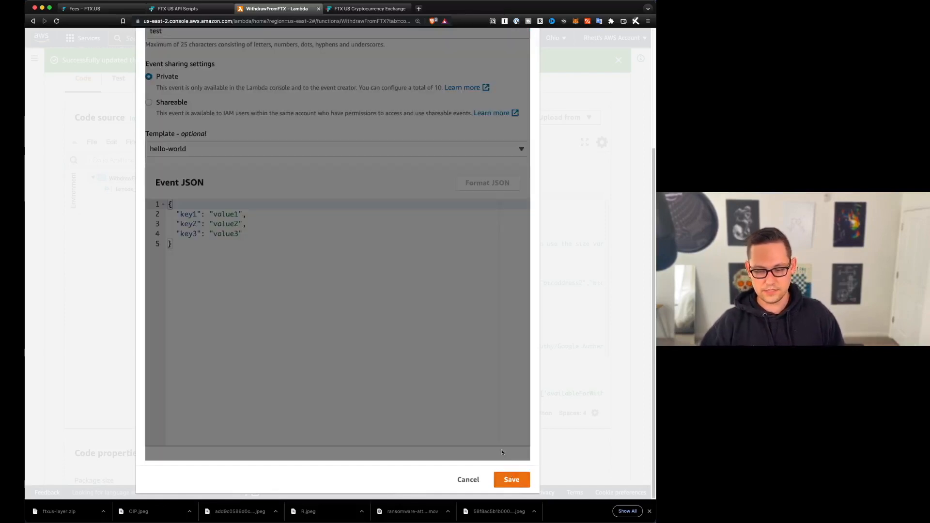
{"action": "left_click", "coordinate": [511, 479]}
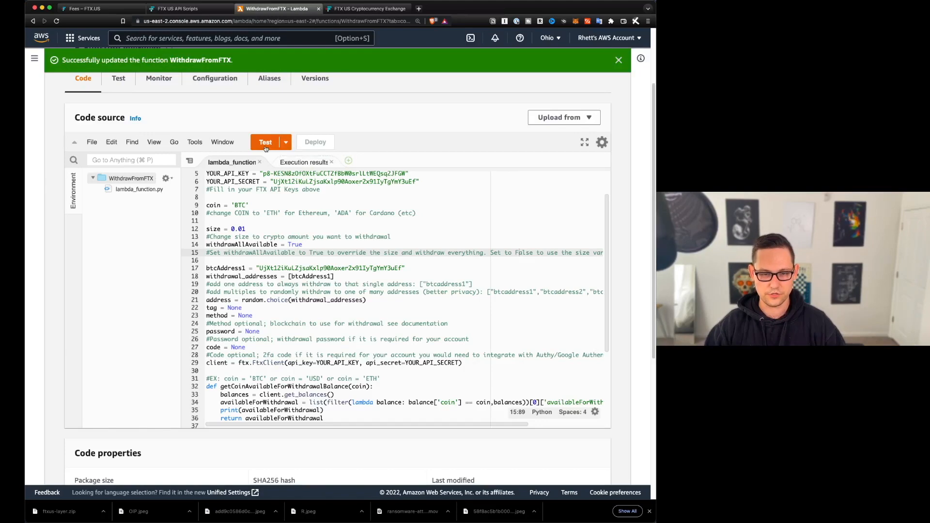
- Run the WithdrawFromFTX test, which fails with 'Invalid authenticator code', then switch to the FTX US page
{"action": "left_click", "coordinate": [265, 141]}
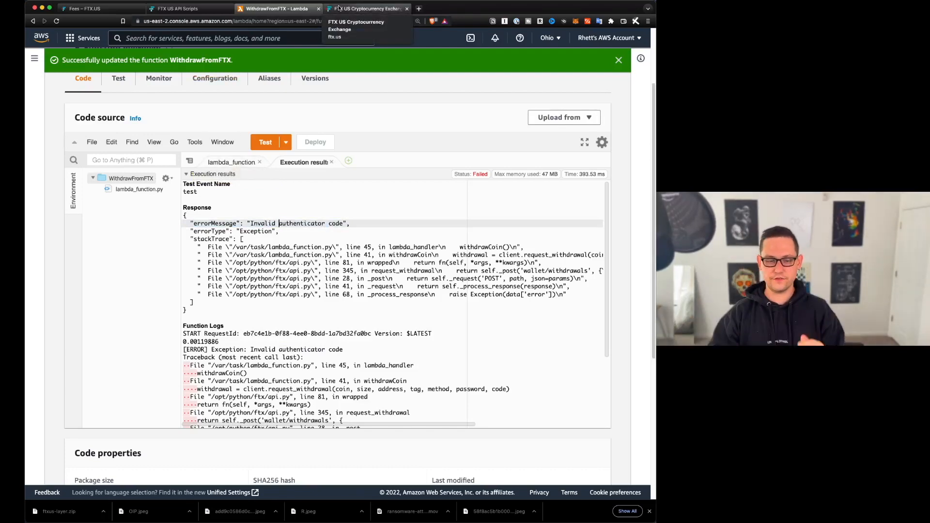
{"action": "left_click", "coordinate": [231, 162]}
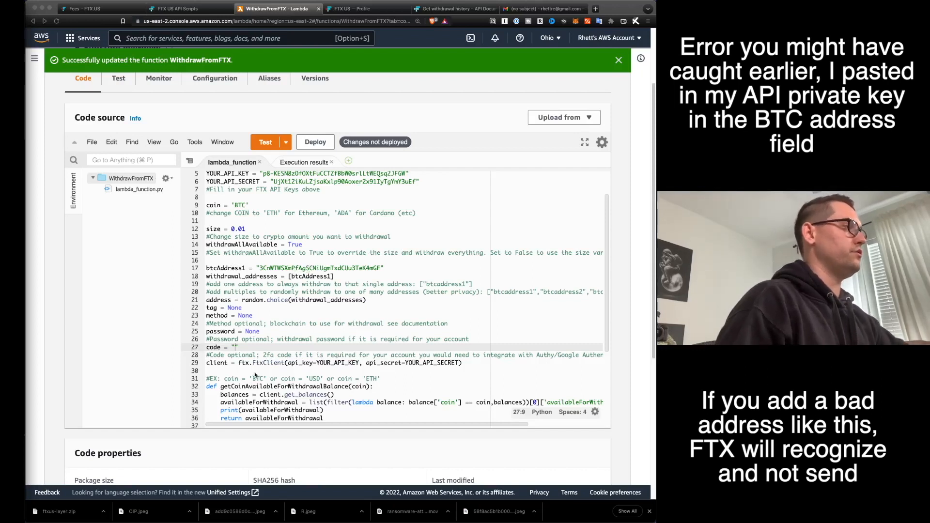
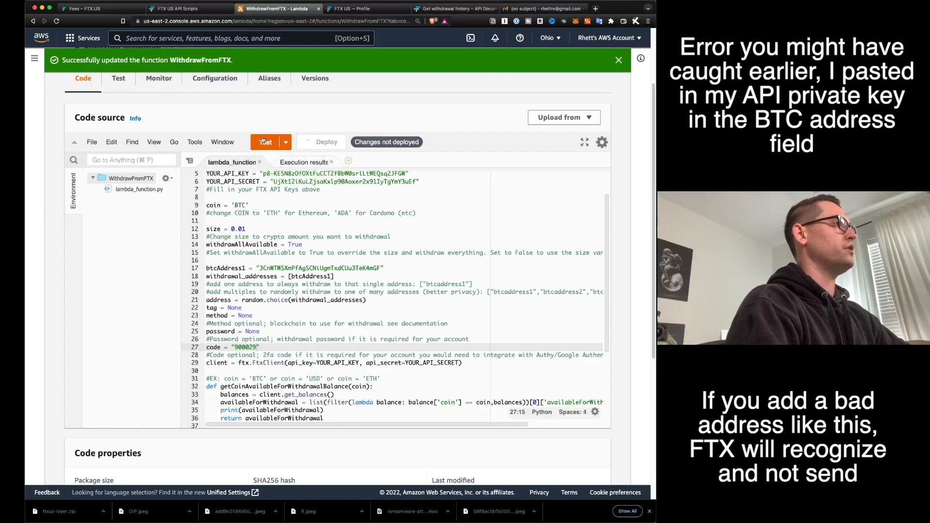
- Fill in the authenticator code, deploy, and rerun the test to get 'Withdrawal sent!' with status 200
{"action": "left_click", "coordinate": [265, 142]}
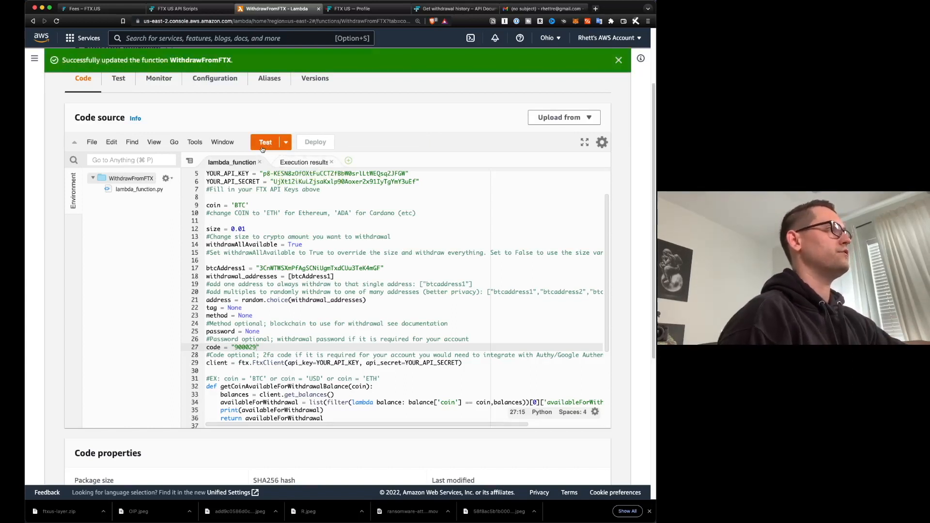
{"action": "left_click", "coordinate": [264, 142]}
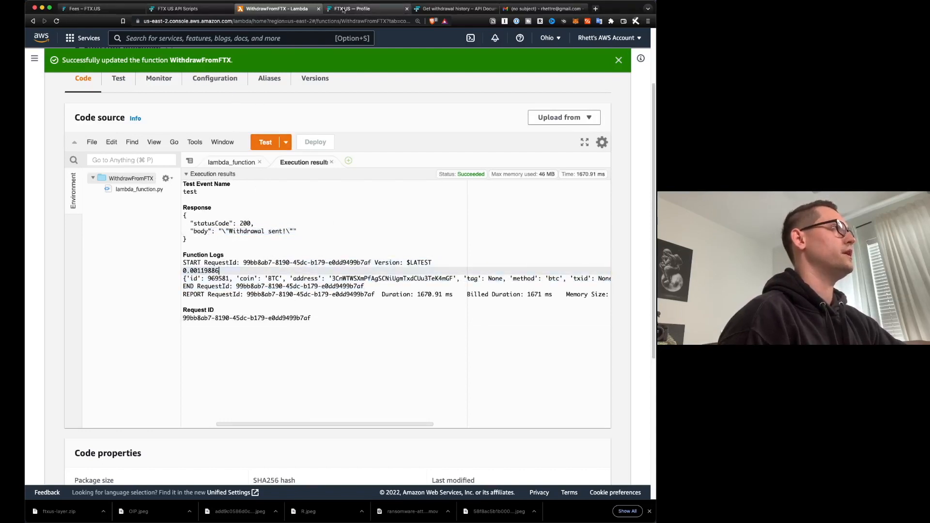
- In FTX US, view the BTC withdrawal request notification, then bring up the account options
{"action": "left_click", "coordinate": [365, 9]}
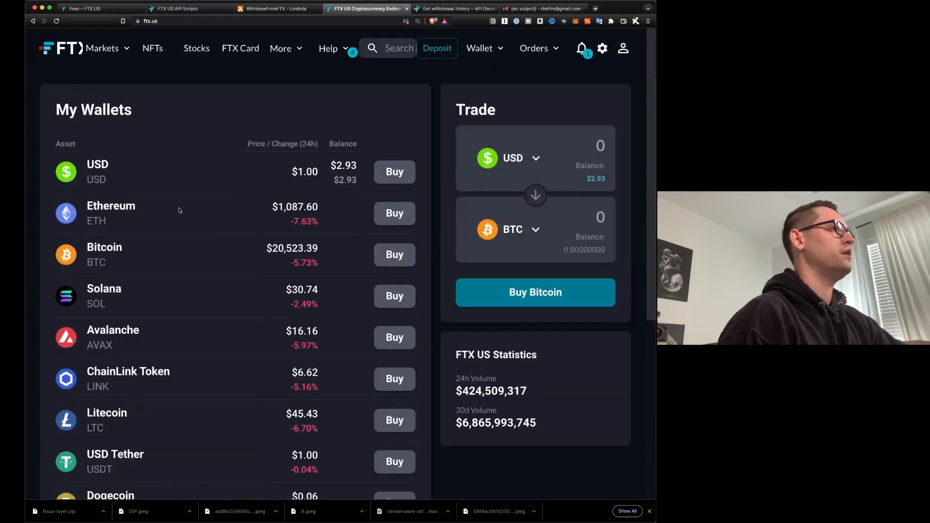
{"action": "mouse_move", "coordinate": [148, 260]}
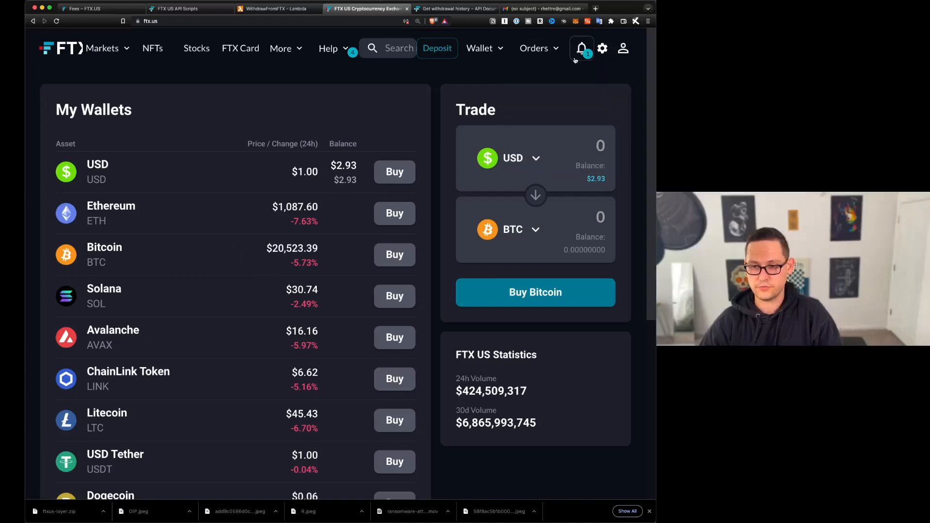
{"action": "left_click", "coordinate": [581, 49]}
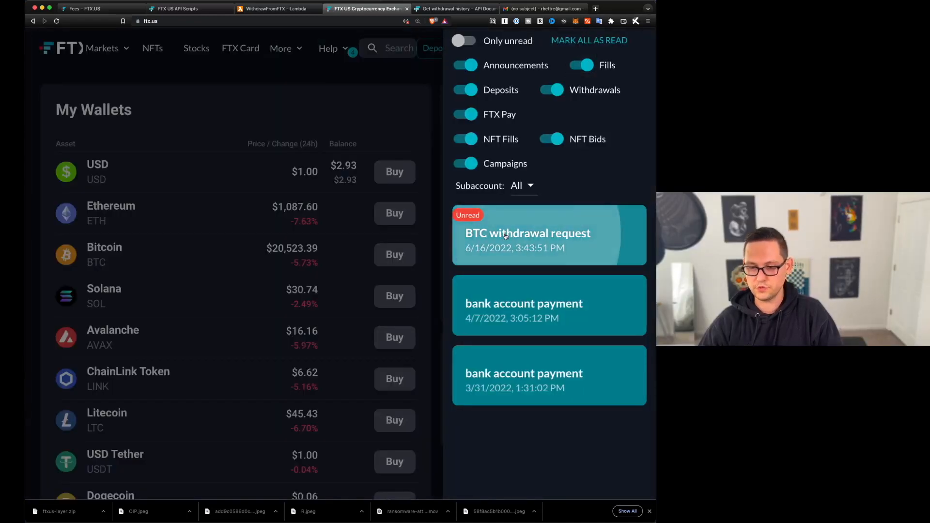
{"action": "left_click", "coordinate": [528, 234]}
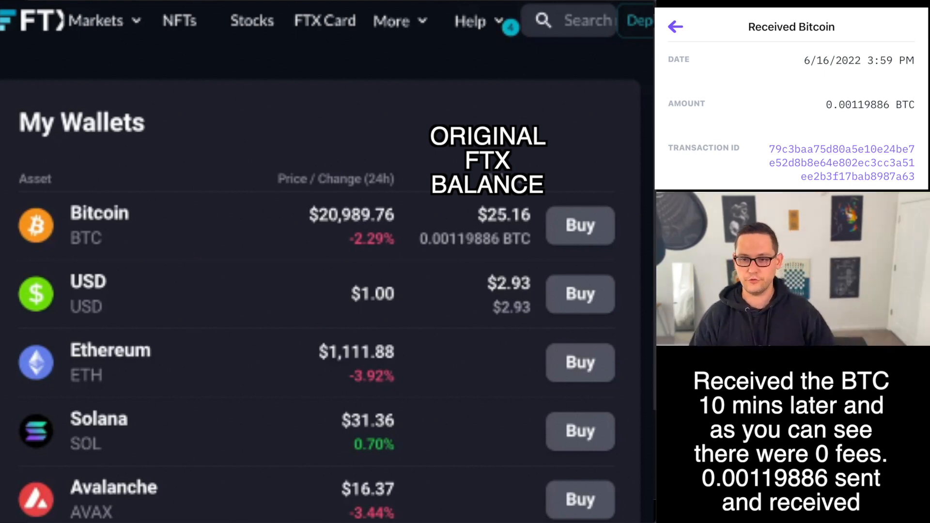
{"action": "left_click", "coordinate": [623, 49]}
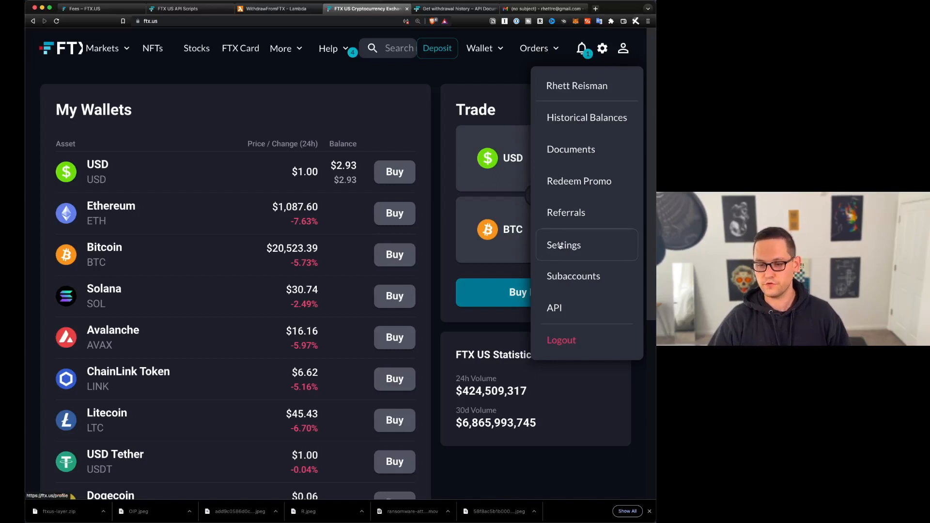
- Review FTX US security settings showing 2FA required for withdrawals, then return to the WithdrawFromFTX function
{"action": "left_click", "coordinate": [563, 244]}
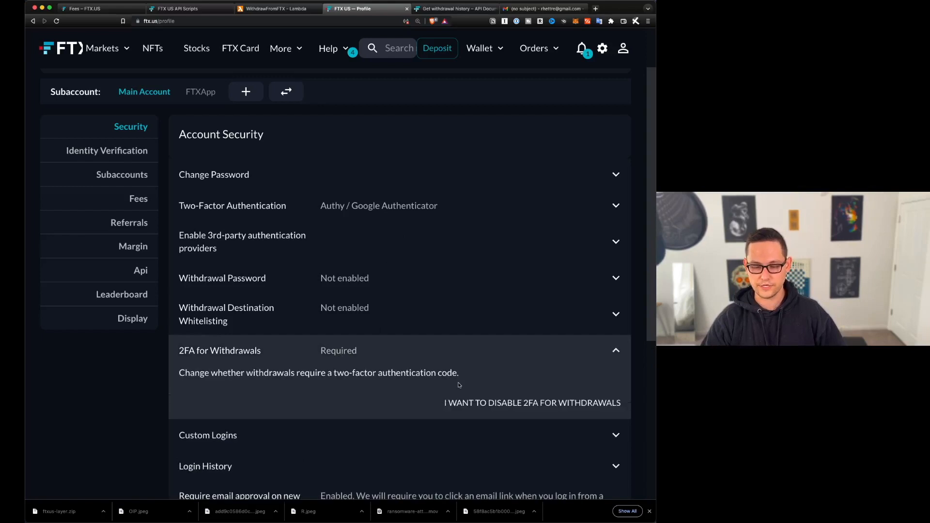
{"action": "left_click", "coordinate": [533, 403]}
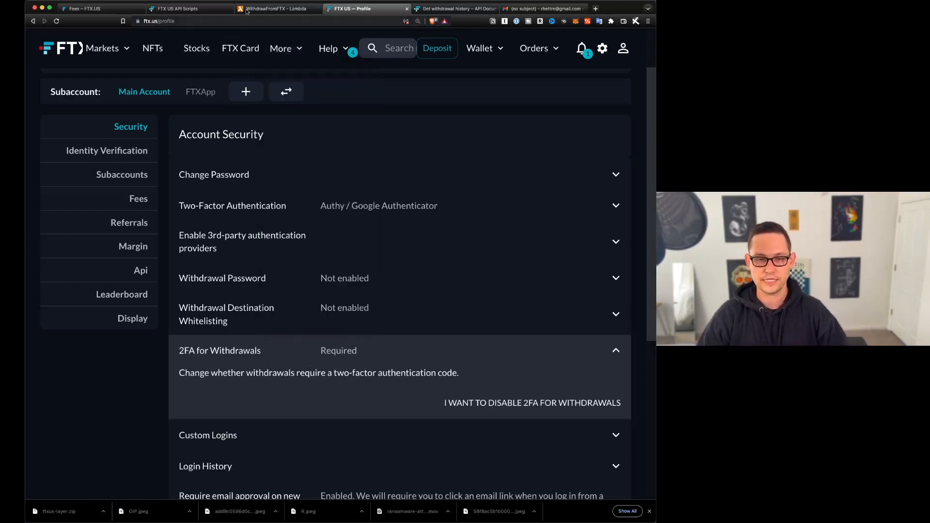
{"action": "left_click", "coordinate": [280, 8]}
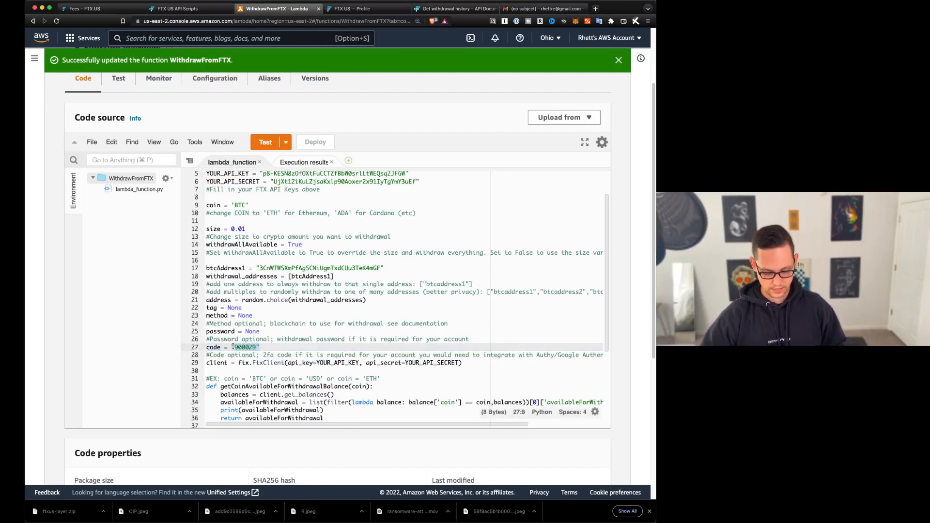
- Replace the 2FA code value in lambda_function.py with None
{"action": "type", "text": "None"}
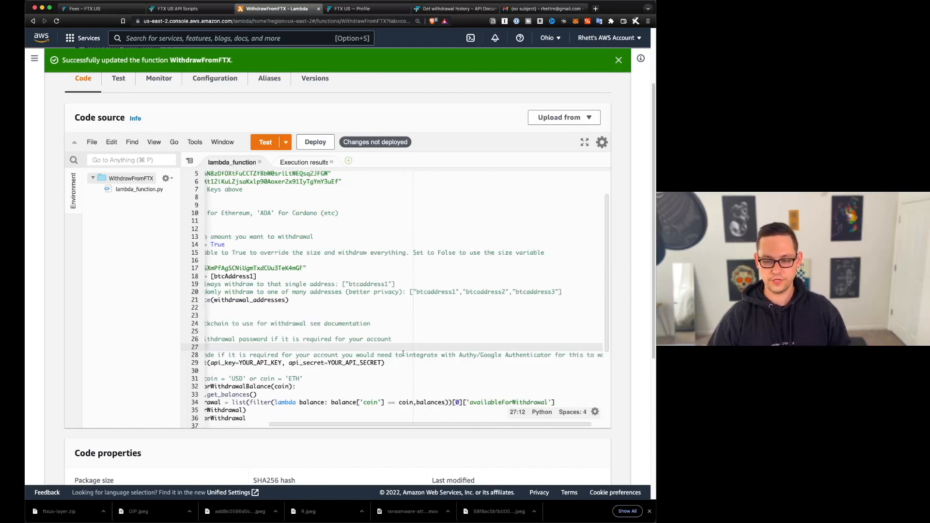
{"action": "scroll", "scroll_direction": "left", "scroll_amount": 3}
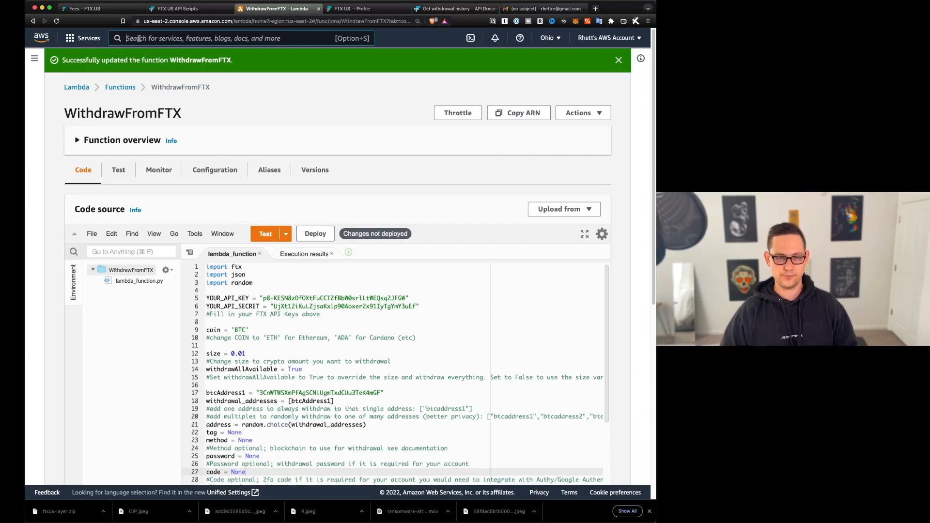
- Find Amazon EventBridge via search and start creating a new rule
{"action": "type", "text": "eventbridge"}
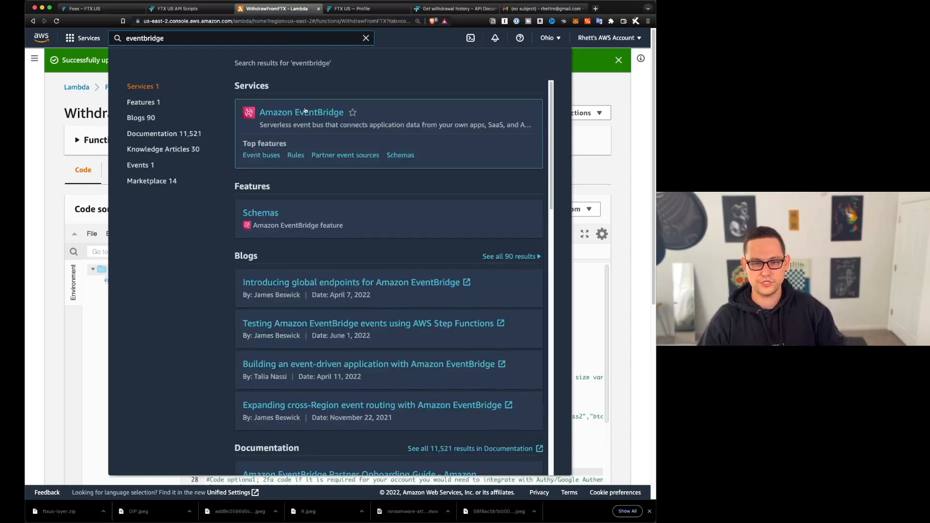
{"action": "left_click", "coordinate": [300, 113]}
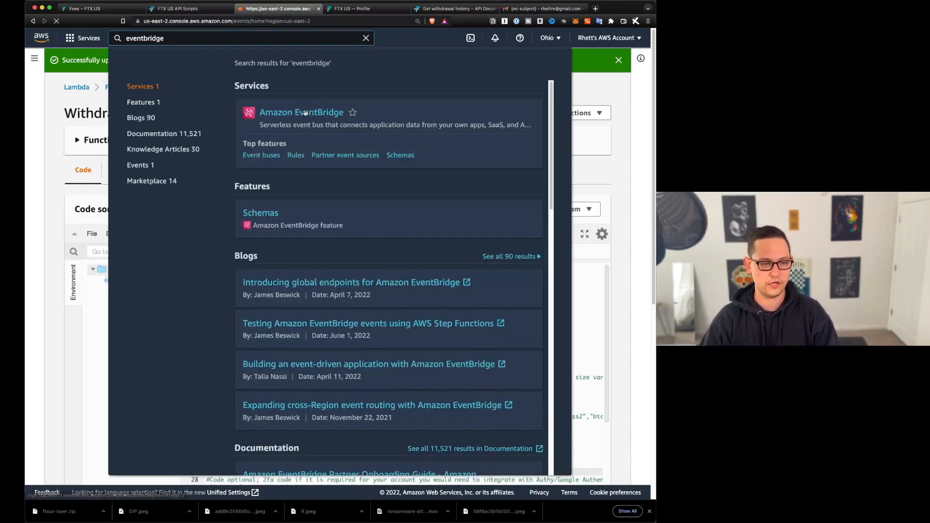
{"action": "left_click", "coordinate": [301, 113]}
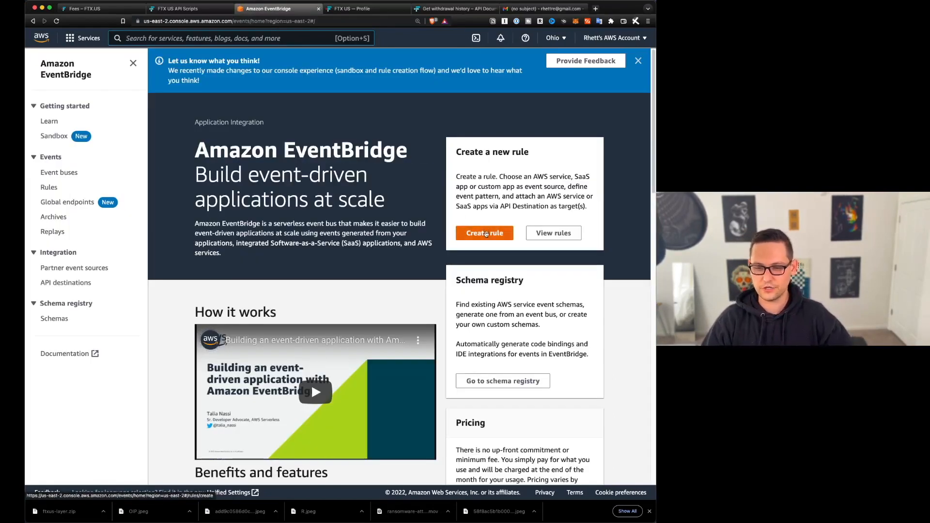
- Name the rule AutomateWithdrawalFromFTX, describe it 'Withdraw from FTX every 7 days', and choose a Schedule rule type
{"action": "left_click", "coordinate": [485, 232]}
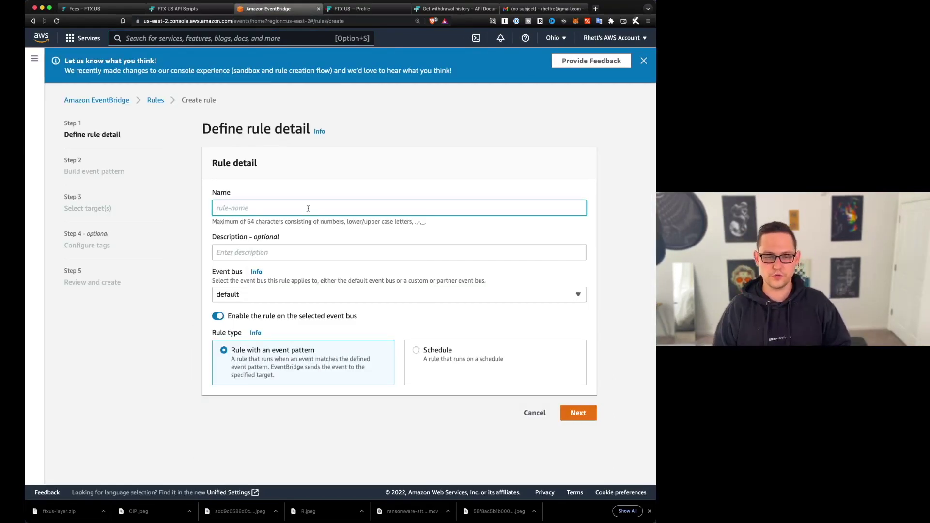
{"action": "type", "text": "AutomateWithdrawalFromFT"}
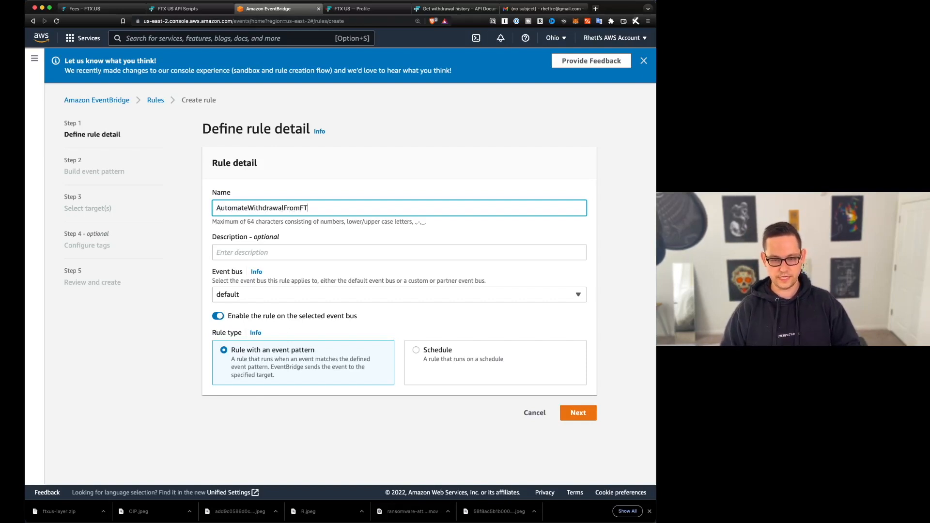
{"action": "type", "text": "Withdraw from FTX"}
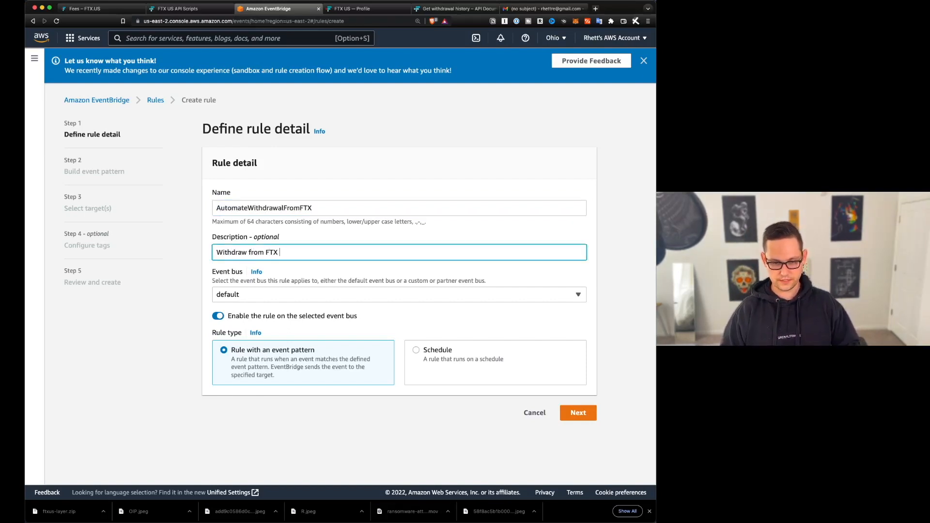
{"action": "type", "text": "every 7 days"}
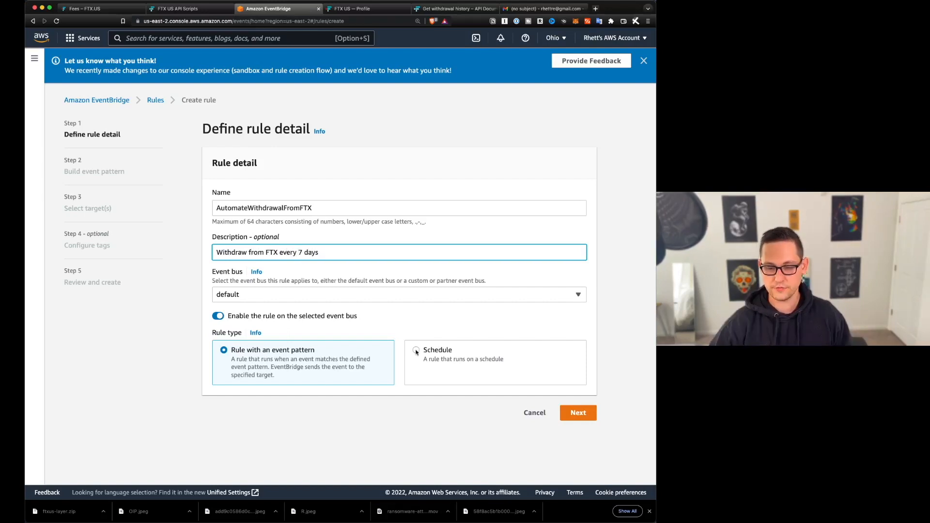
{"action": "left_click", "coordinate": [417, 352]}
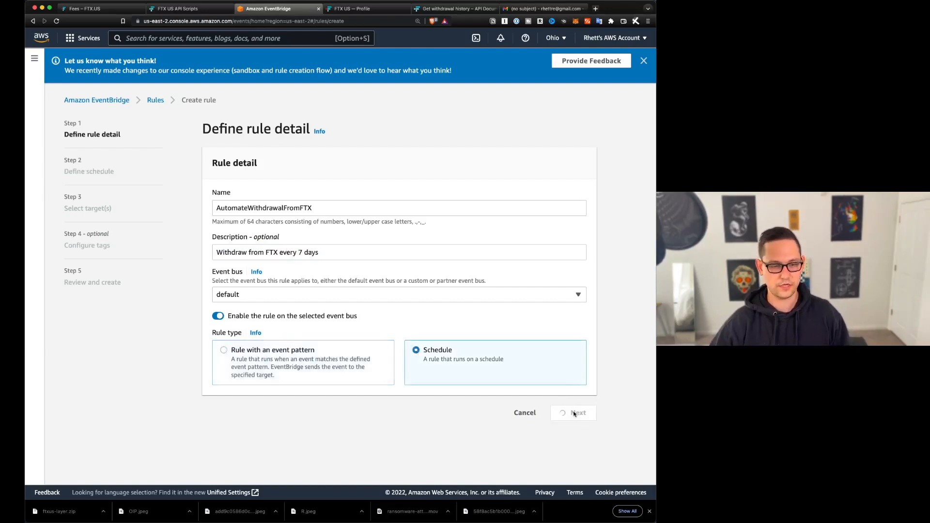
- Move to Define schedule and fill the cron expression fields (0, 5, 12, ?, *)
{"action": "left_click", "coordinate": [574, 412]}
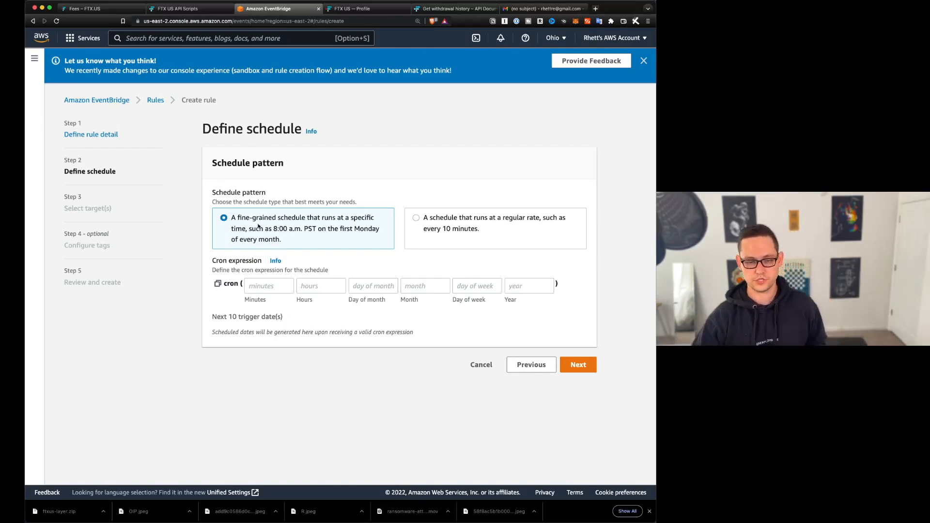
{"action": "type", "text": "0"}
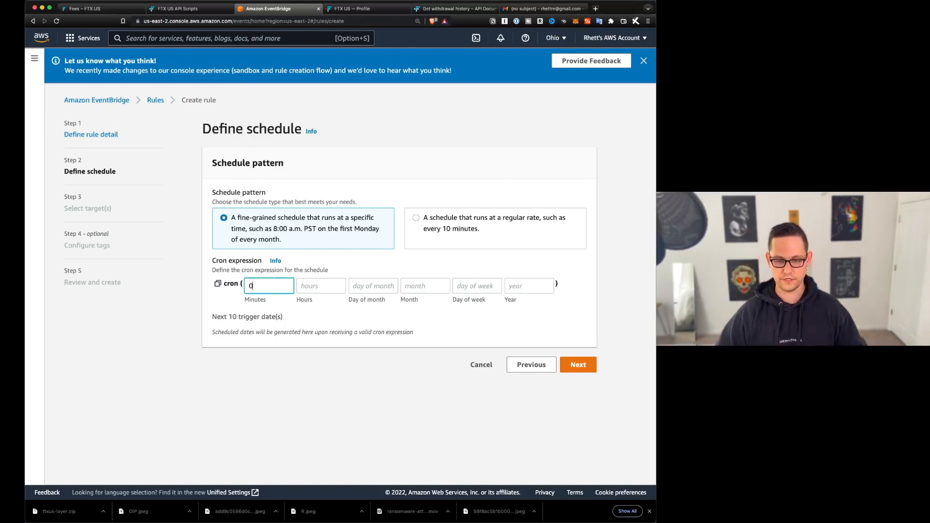
{"action": "type", "text": "5"}
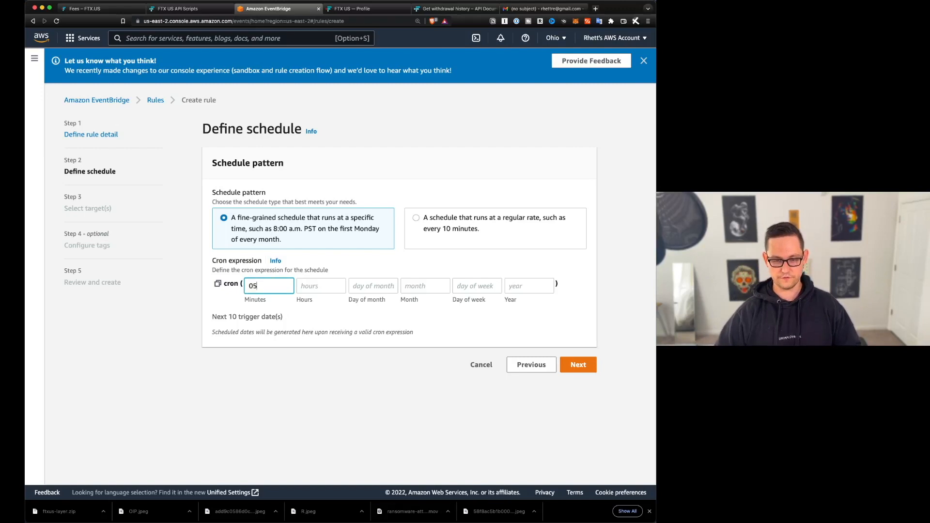
{"action": "type", "text": "12"}
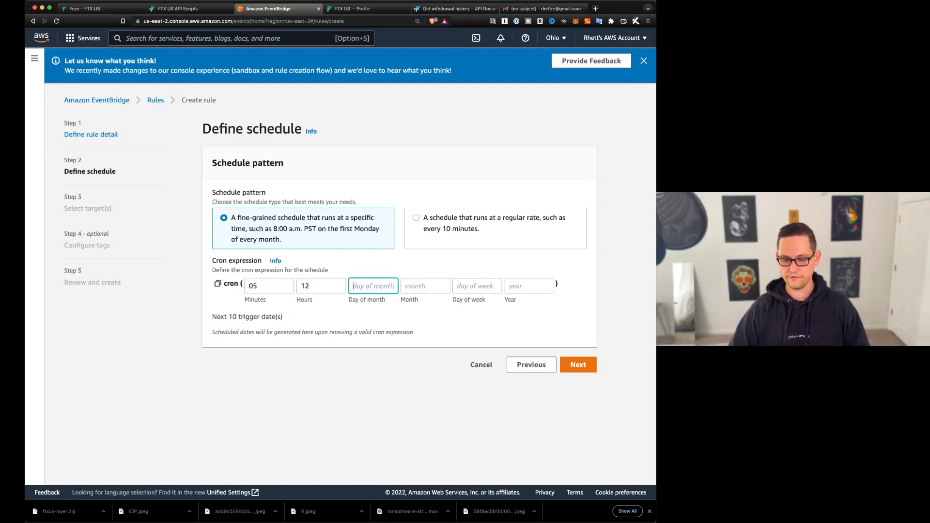
{"action": "type", "text": "?"}
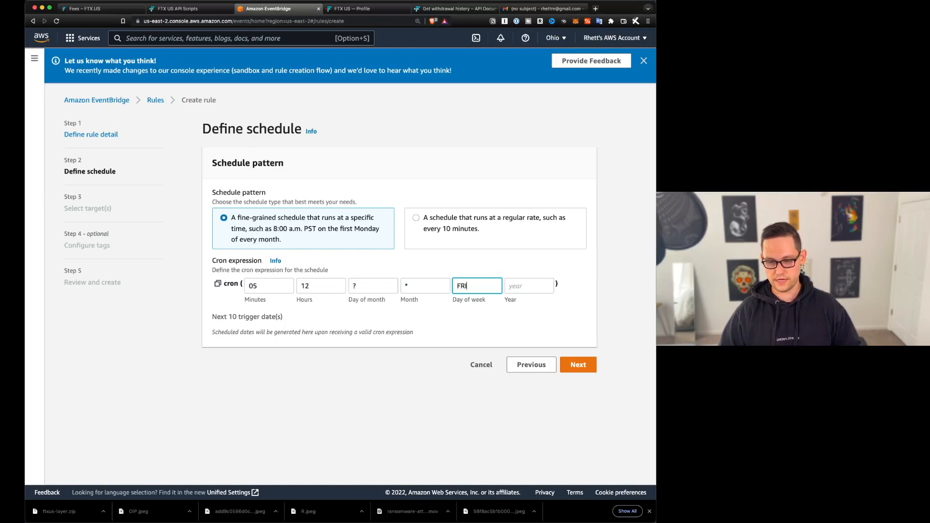
{"action": "type", "text": "*"}
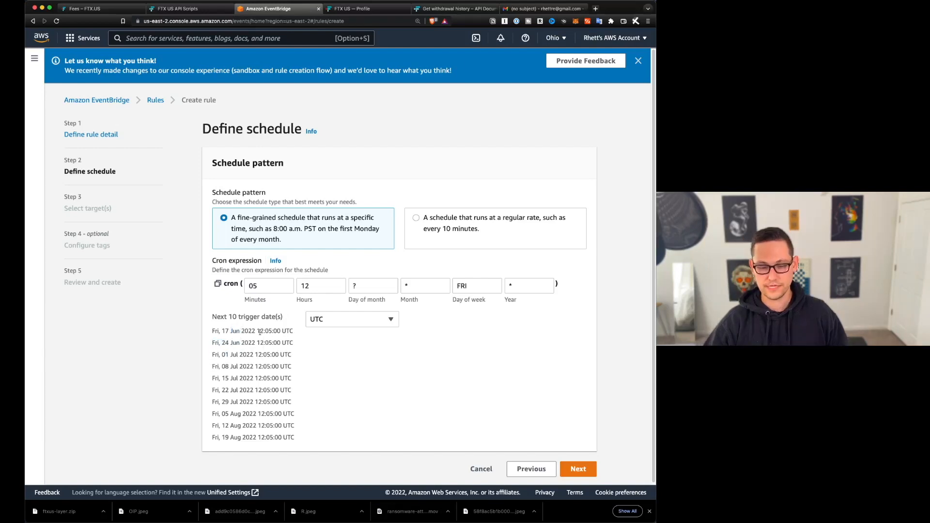
- Keep trigger dates in UTC, set the cron minutes to 09 and adjust the day-of-week field
{"action": "left_click_drag", "start_coordinate": [258, 331], "coordinate": [291, 342]}
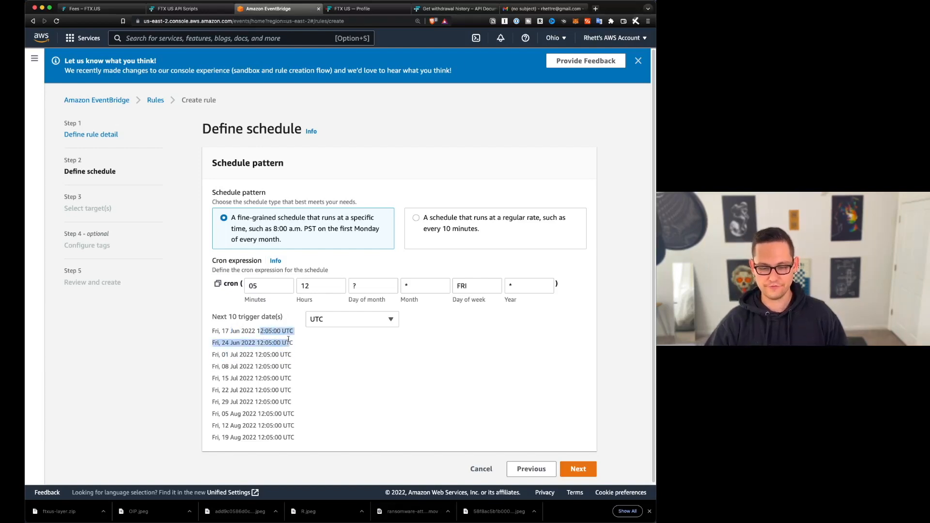
{"action": "left_click", "coordinate": [351, 319]}
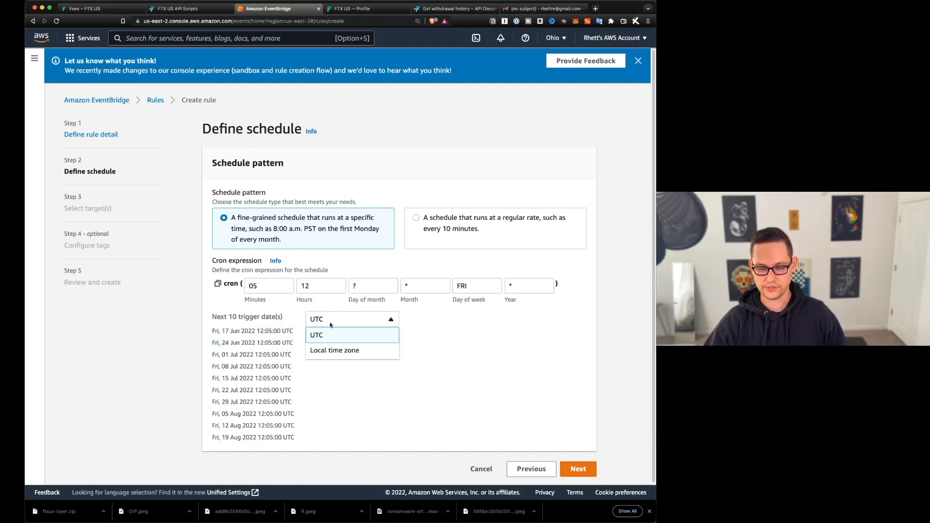
{"action": "left_click", "coordinate": [316, 335]}
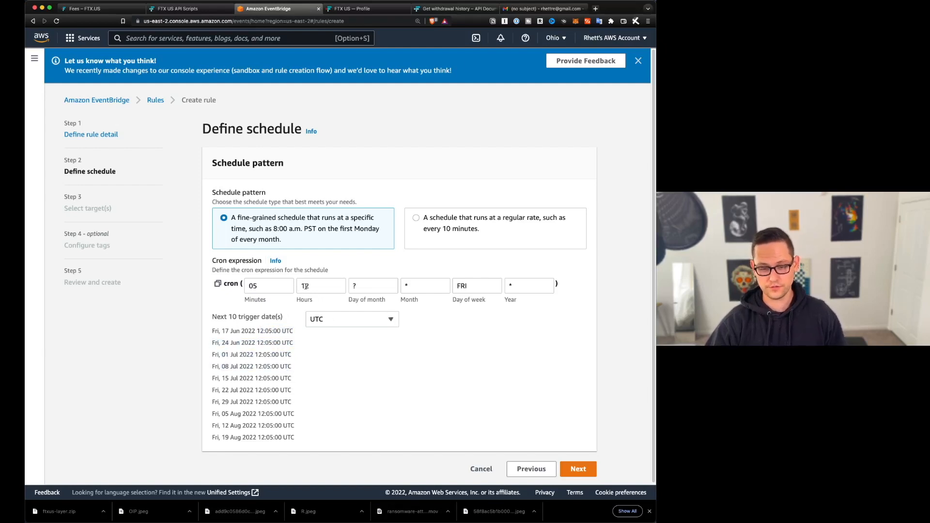
{"action": "left_click", "coordinate": [320, 284]}
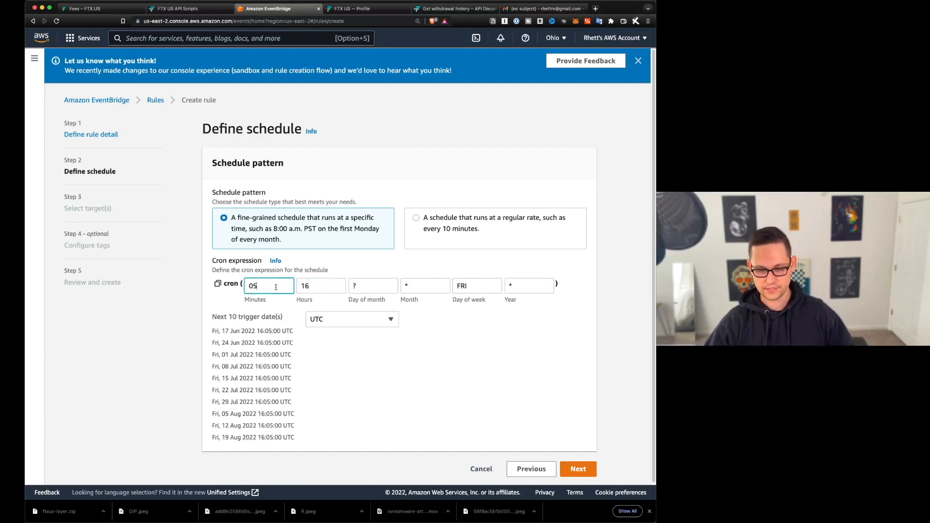
{"action": "type", "text": "09"}
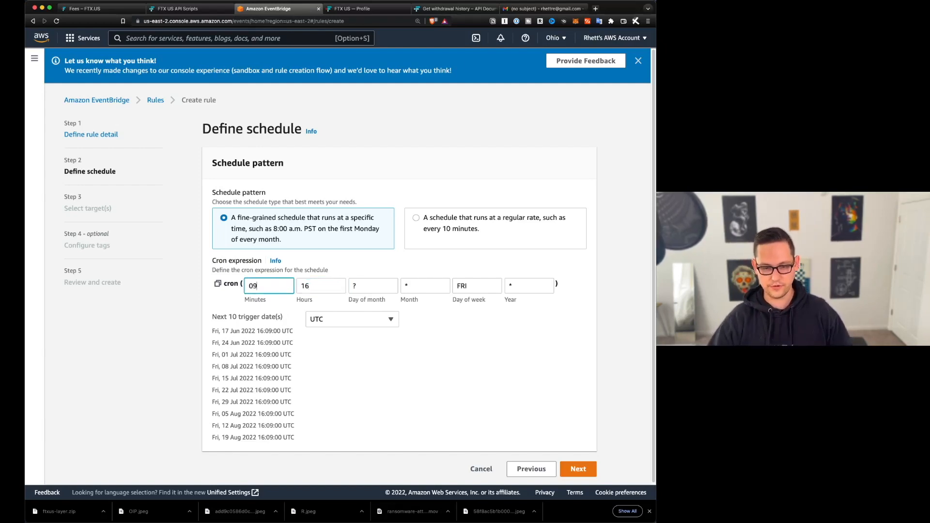
{"action": "left_click", "coordinate": [476, 285]}
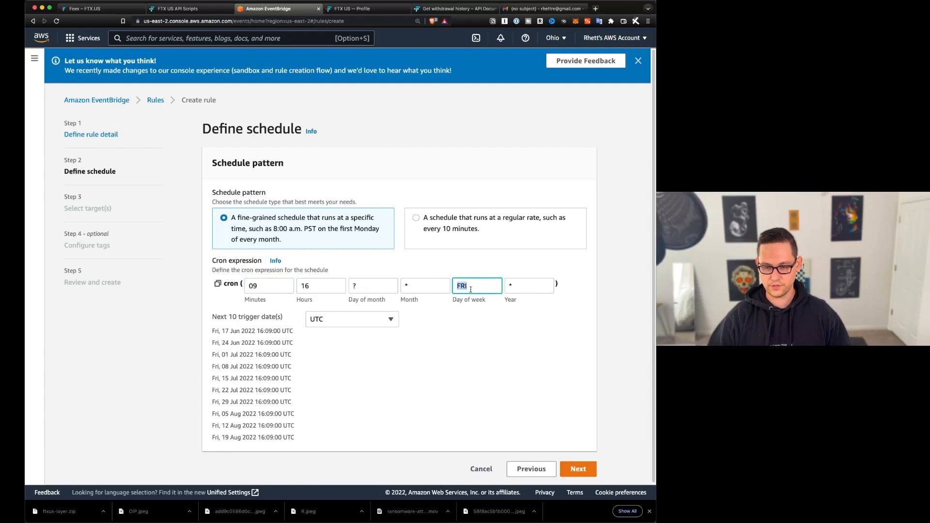
{"action": "type", "text": ",WED"}
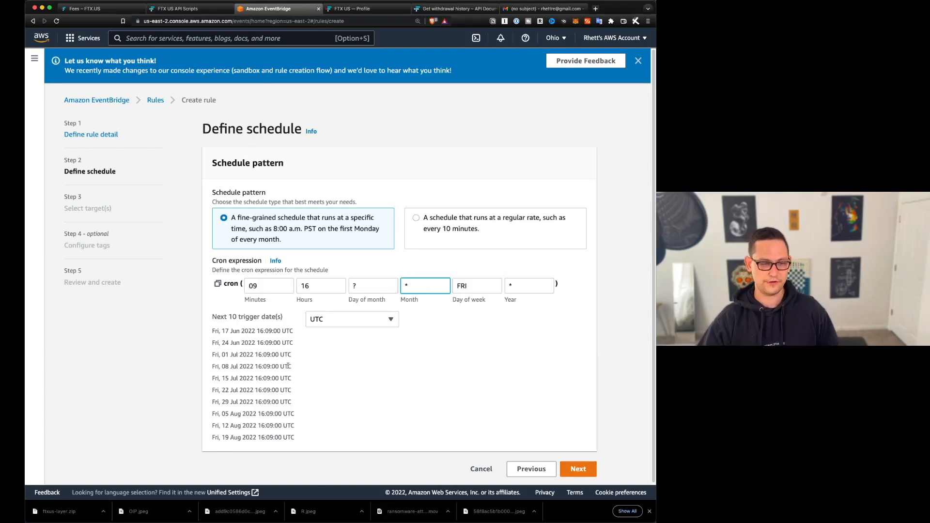
{"action": "mouse_move", "coordinate": [442, 211]}
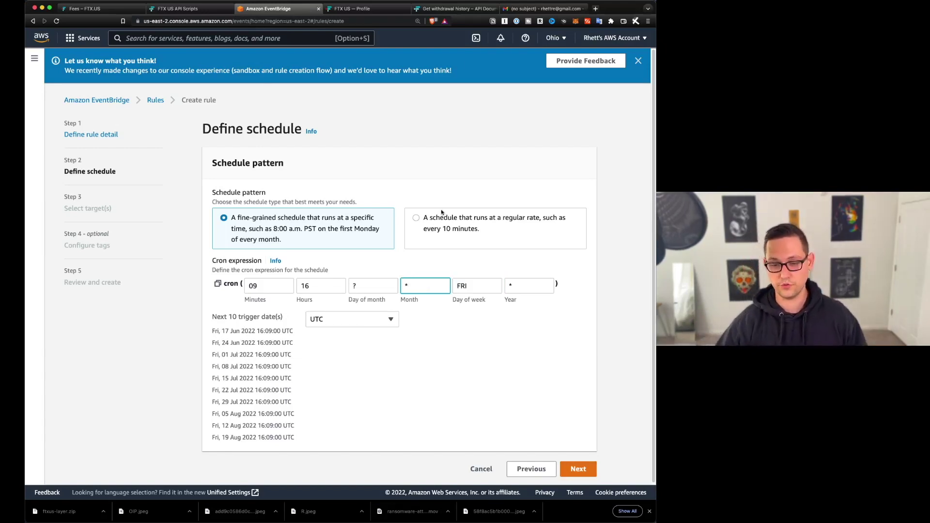
- Switch to a regular-rate schedule of 7 Days
{"action": "left_click", "coordinate": [416, 217]}
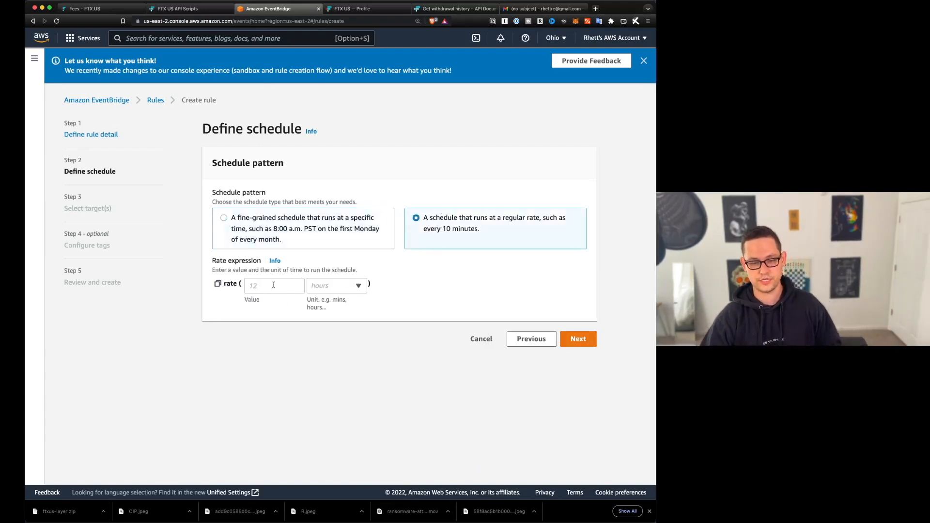
{"action": "left_click", "coordinate": [337, 285]}
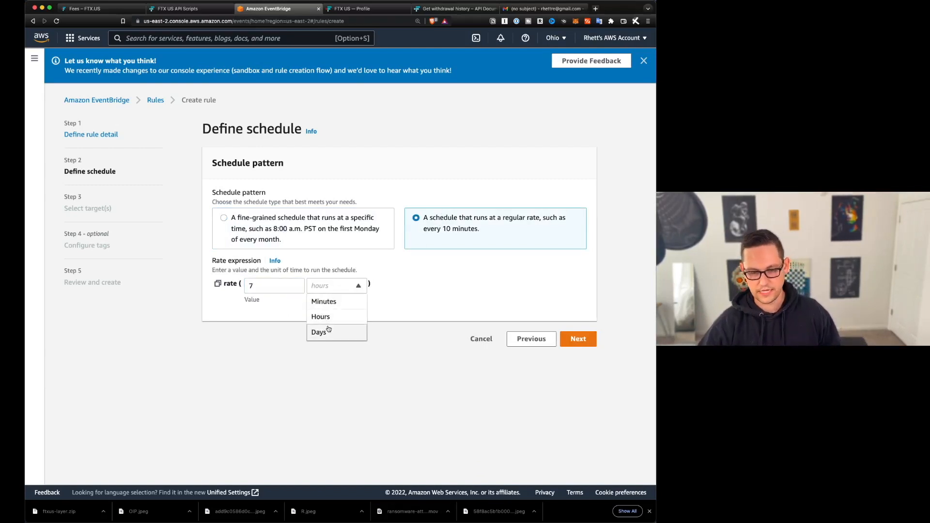
{"action": "left_click", "coordinate": [320, 332]}
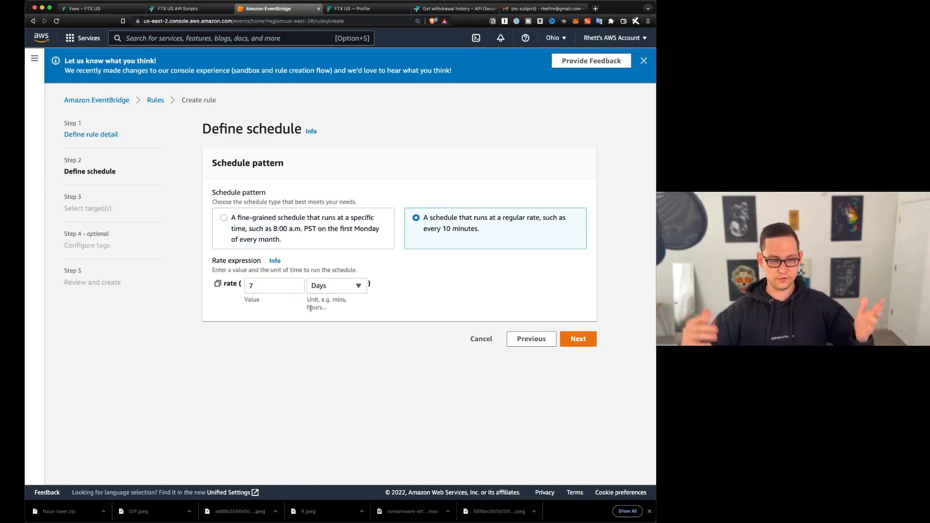
{"action": "left_click", "coordinate": [274, 285]}
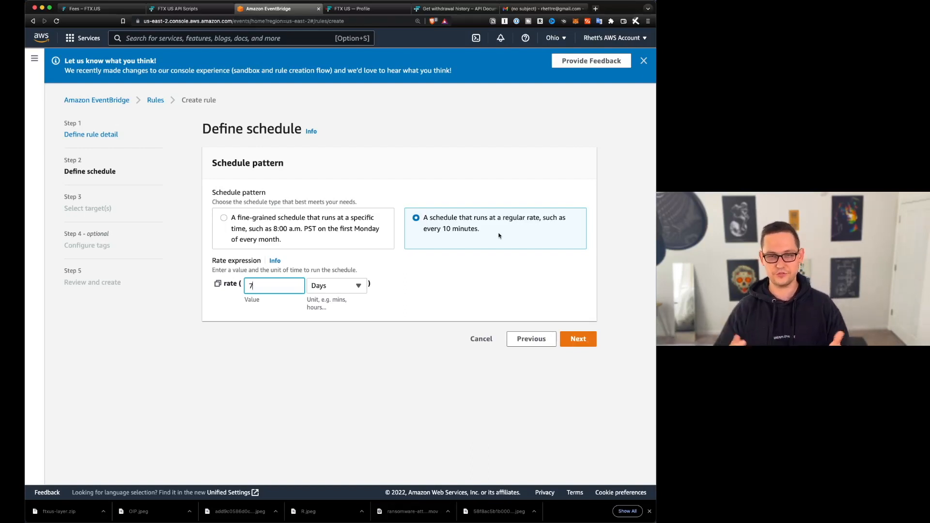
- Set the target to the WithdrawFromFTX Lambda function and continue to the tags step
{"action": "left_click", "coordinate": [577, 340]}
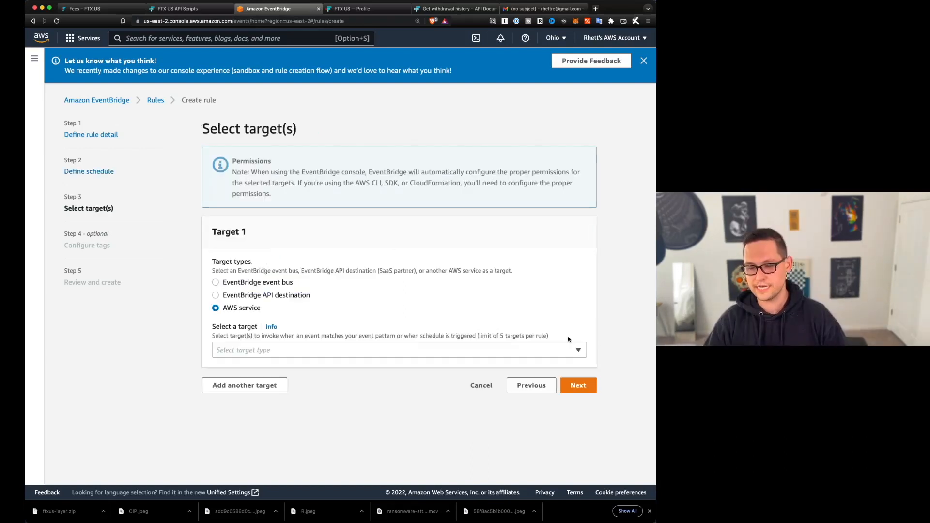
{"action": "left_click", "coordinate": [392, 349]}
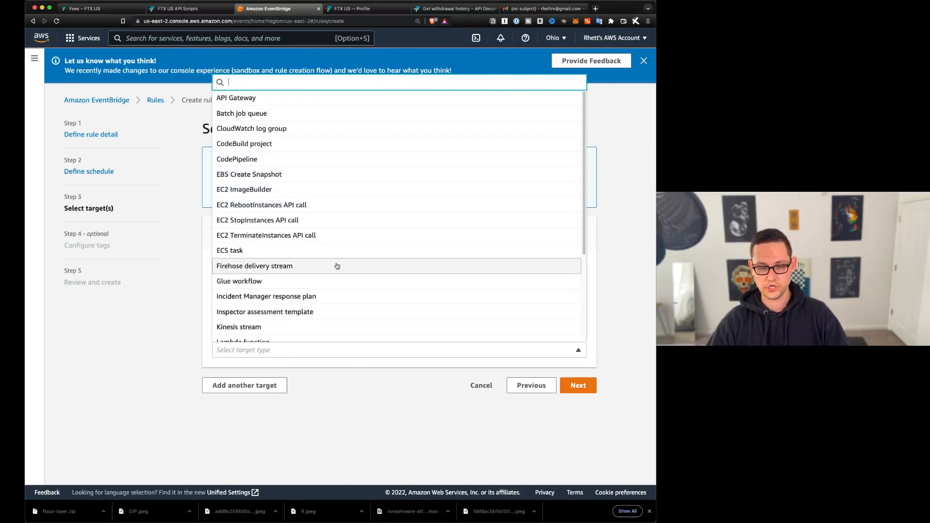
{"action": "scroll", "scroll_direction": "down", "scroll_amount": 3}
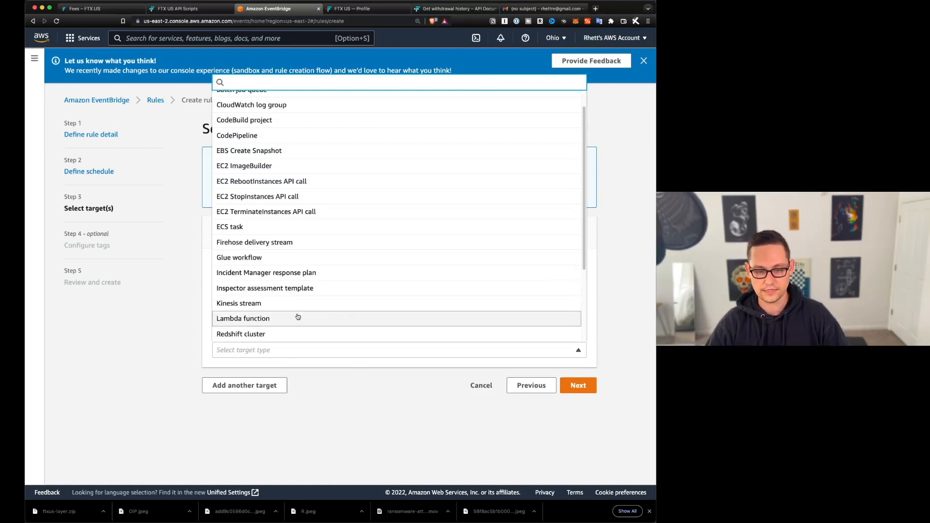
{"action": "left_click", "coordinate": [242, 317]}
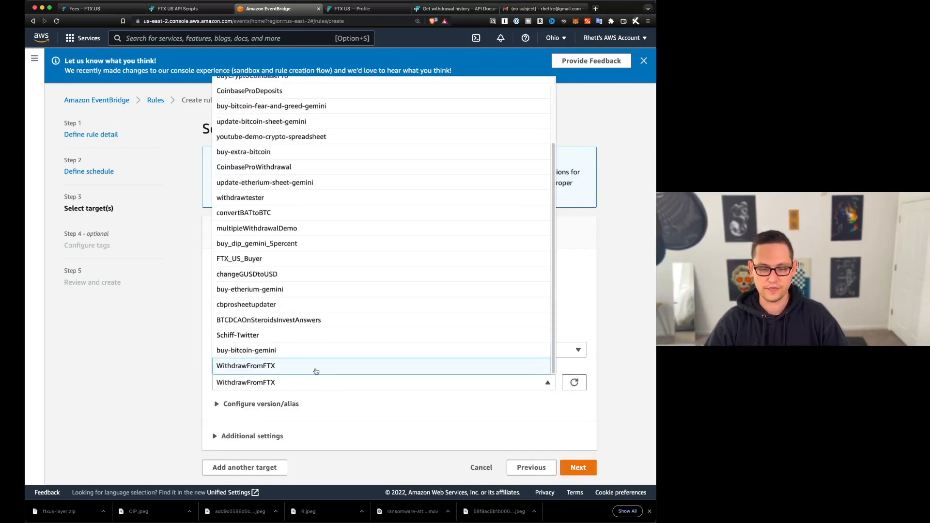
{"action": "mouse_move", "coordinate": [300, 366]}
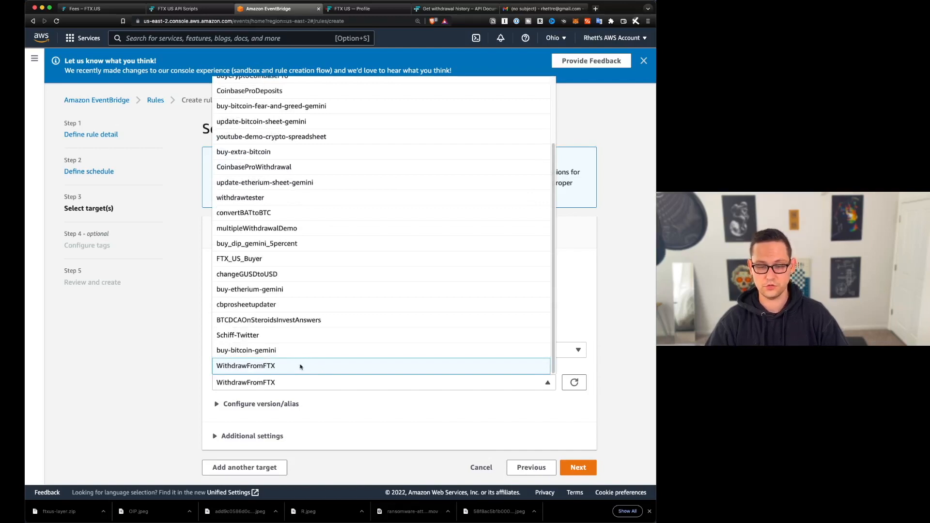
{"action": "left_click", "coordinate": [579, 468]}
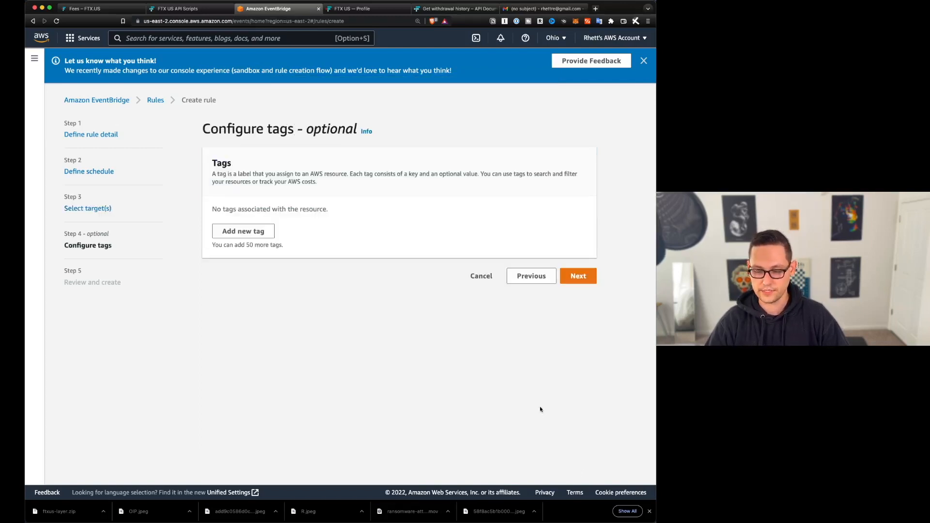
- Skip tags, review the settings and create the AutomateWithdrawalFromFTX rule
{"action": "left_click", "coordinate": [577, 275]}
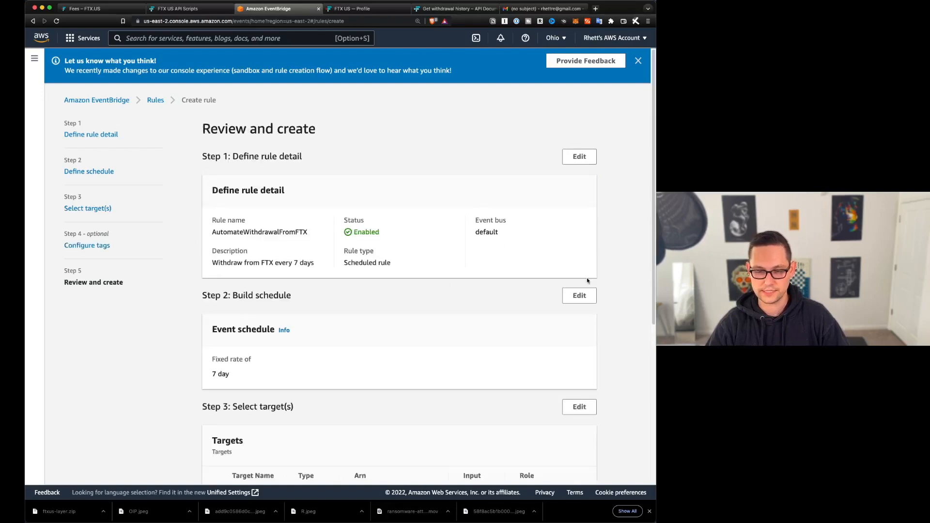
{"action": "scroll", "scroll_direction": "down", "scroll_amount": 3}
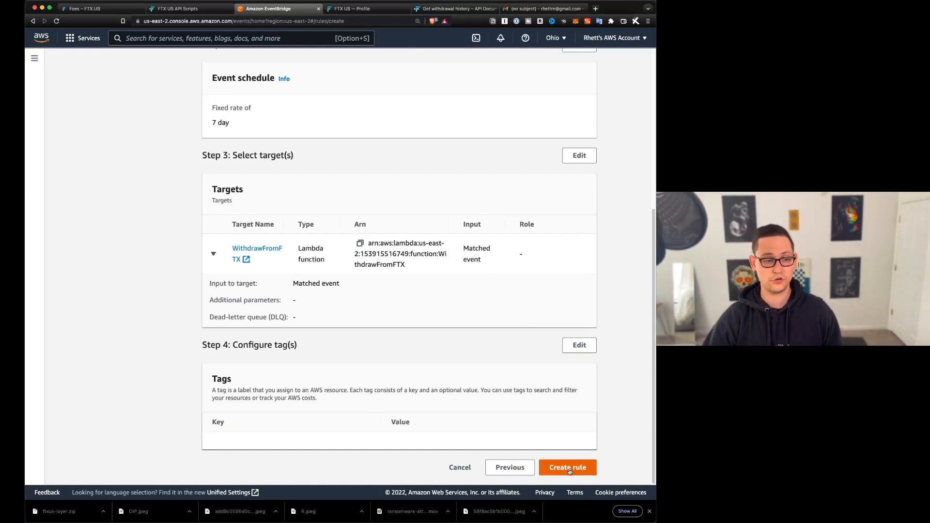
{"action": "left_click", "coordinate": [568, 467]}
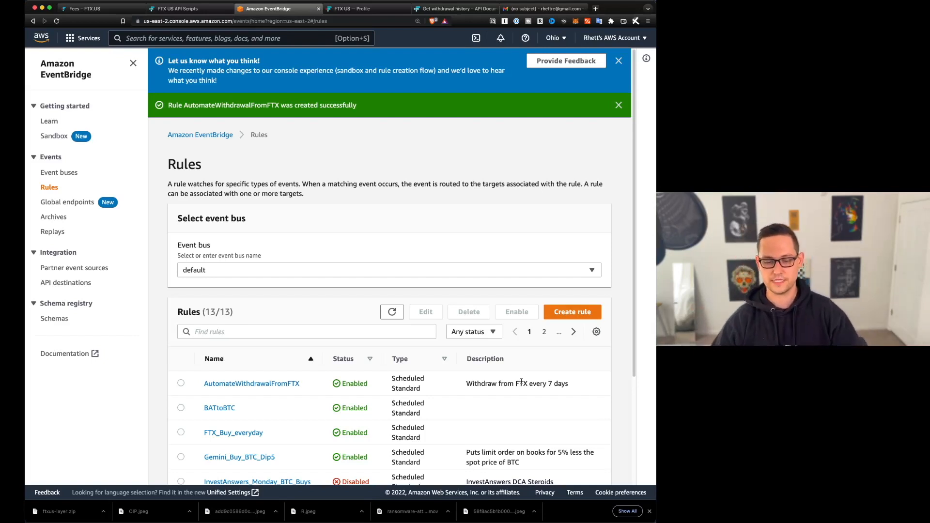
- Select AutomateWithdrawalFromFTX, disable it and confirm, leaving the rule selected in the list
{"action": "left_click", "coordinate": [180, 383]}
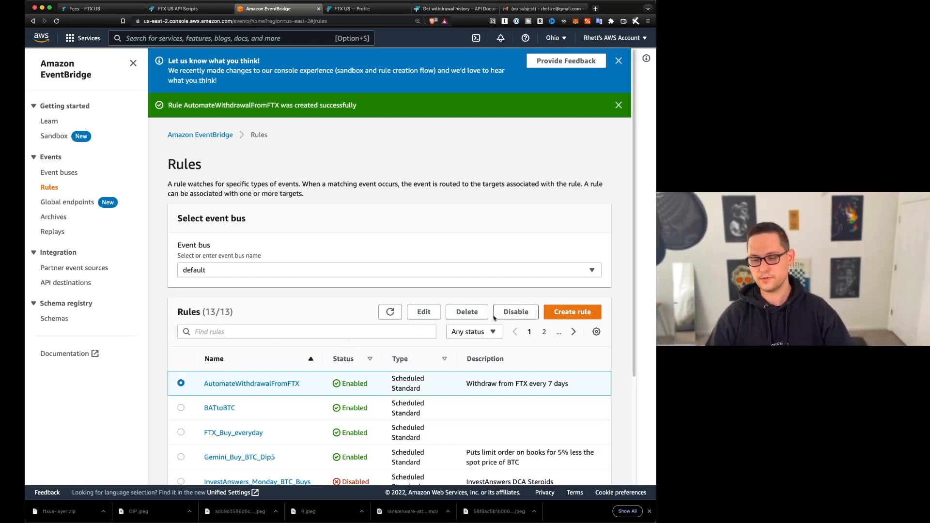
{"action": "mouse_move", "coordinate": [50, 191]}
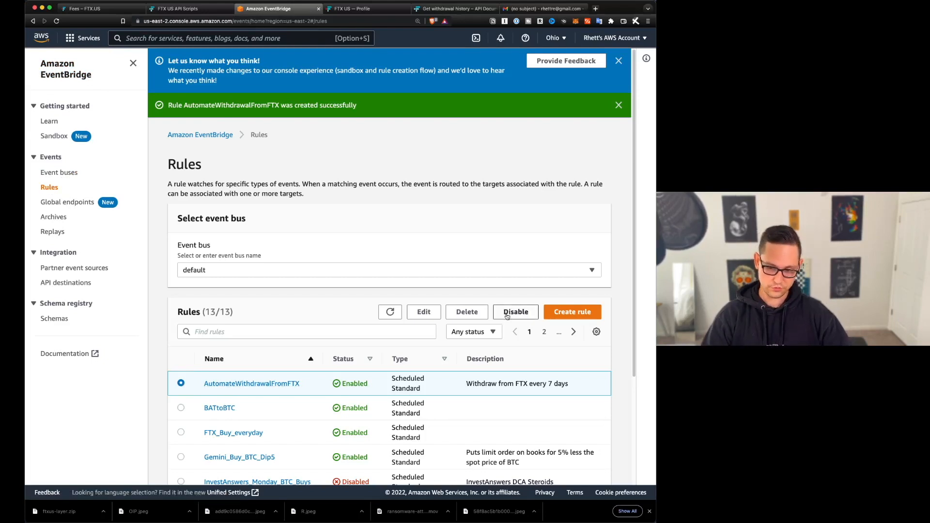
{"action": "left_click", "coordinate": [516, 312]}
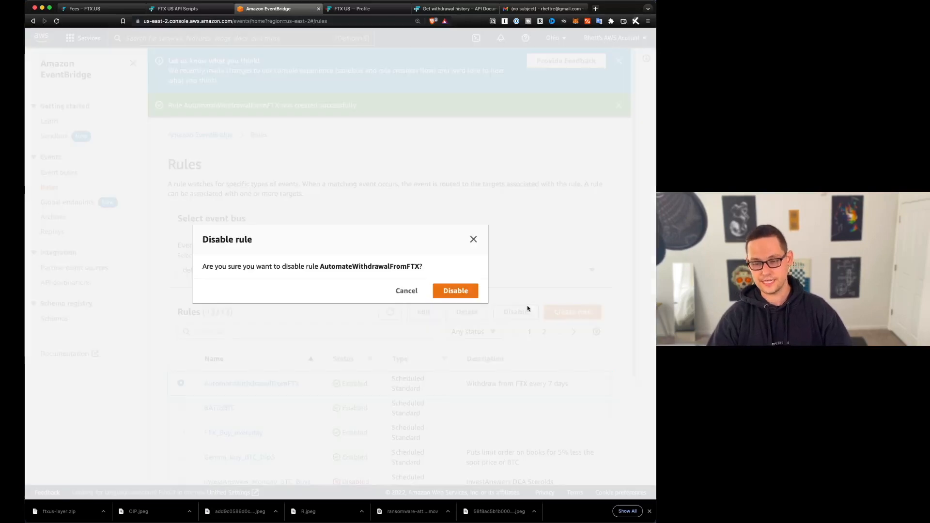
{"action": "left_click", "coordinate": [456, 291]}
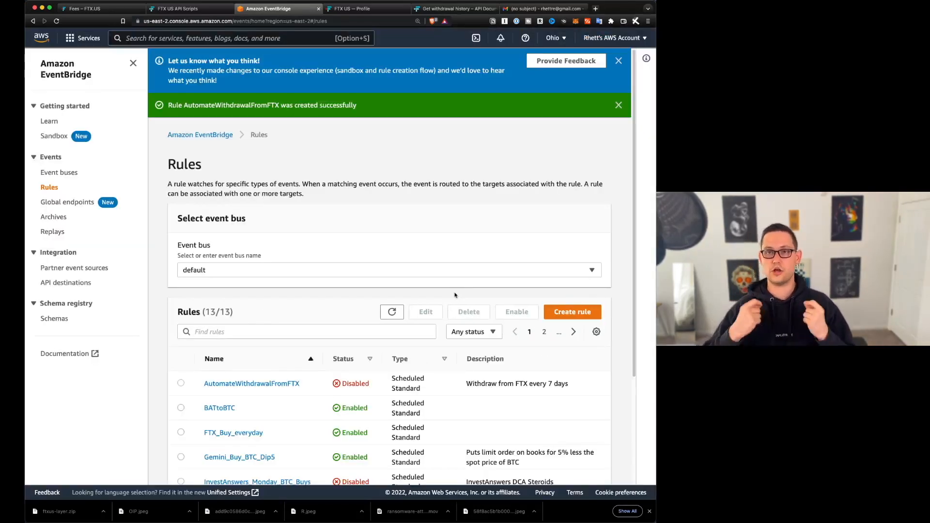
{"action": "left_click", "coordinate": [180, 384]}
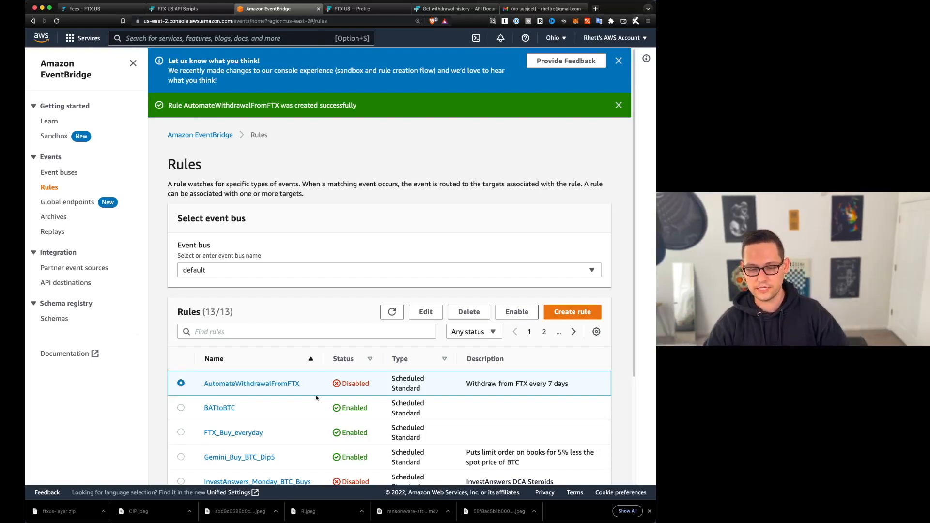
- Re-enable AutomateWithdrawalFromFTX and confirm, then reselect its row to see status Enabled
{"action": "left_click", "coordinate": [516, 312]}
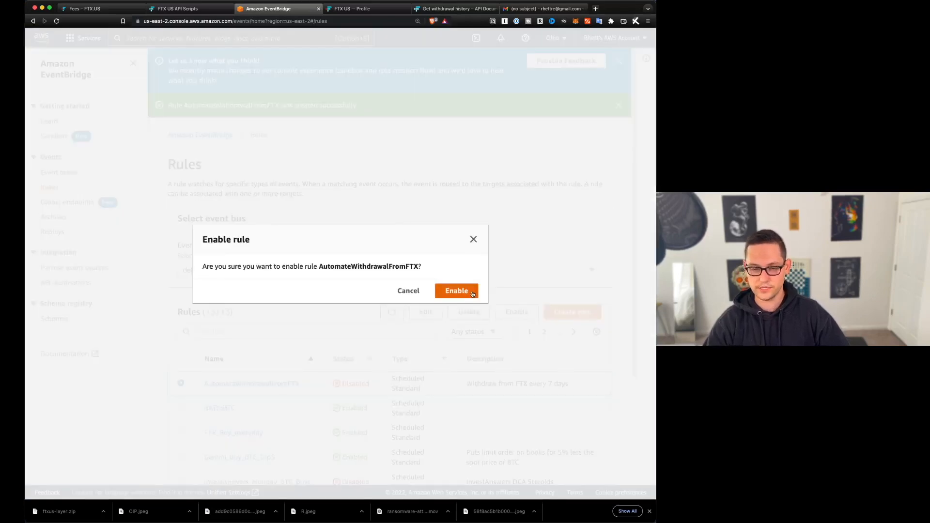
{"action": "left_click", "coordinate": [456, 290]}
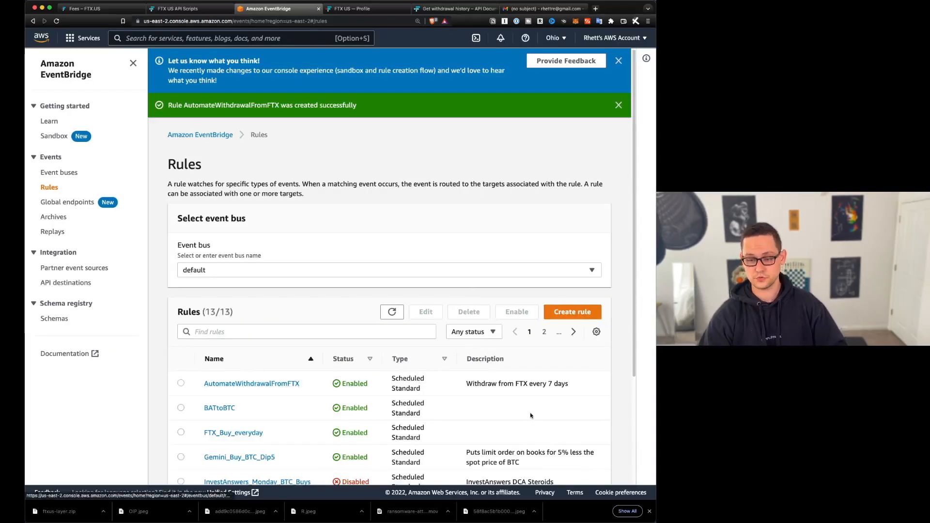
{"action": "mouse_move", "coordinate": [351, 390]}
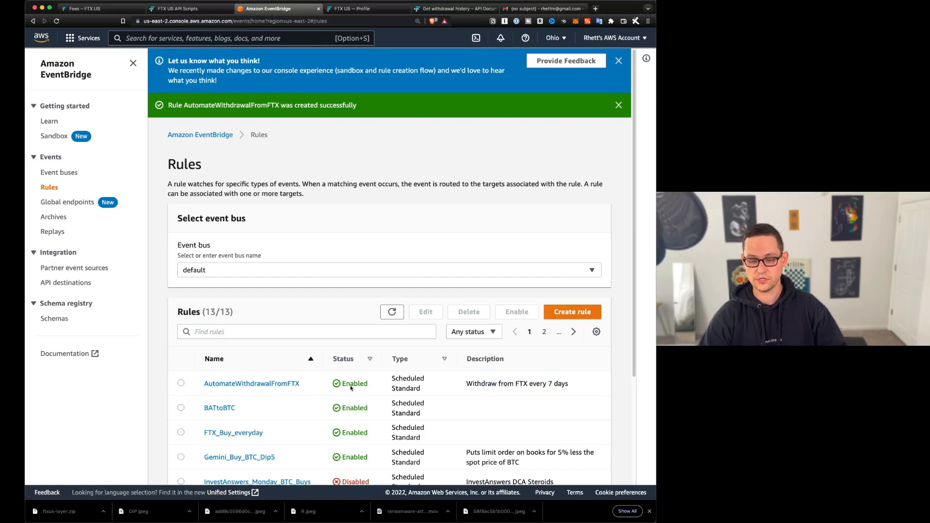
{"action": "left_click", "coordinate": [181, 384]}
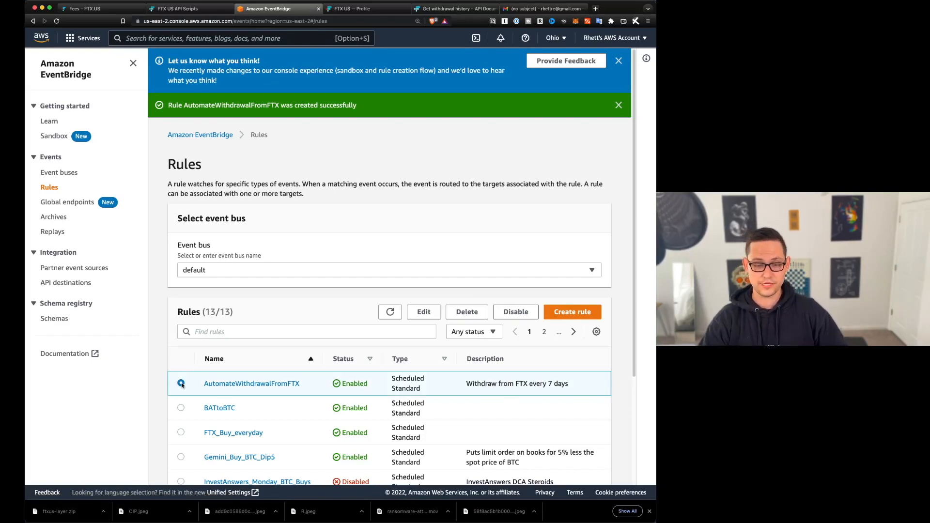
{"action": "left_click", "coordinate": [181, 383]}
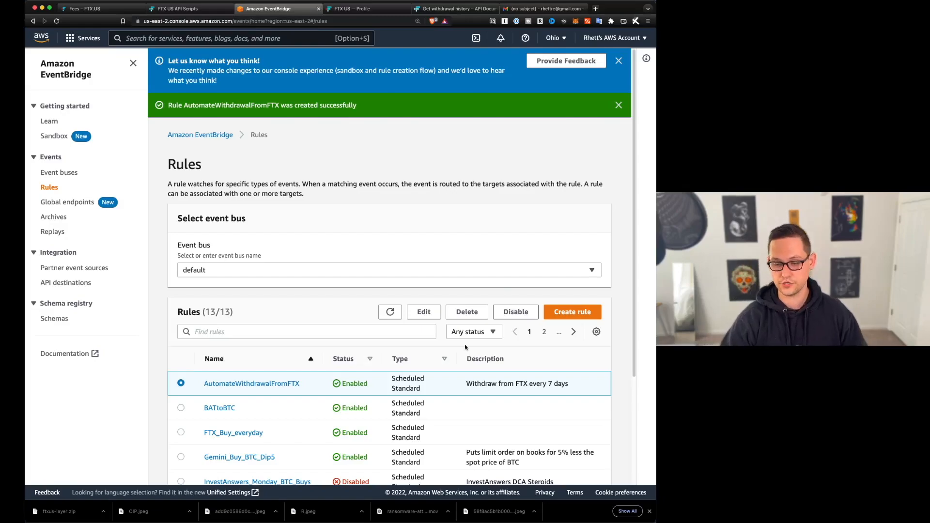